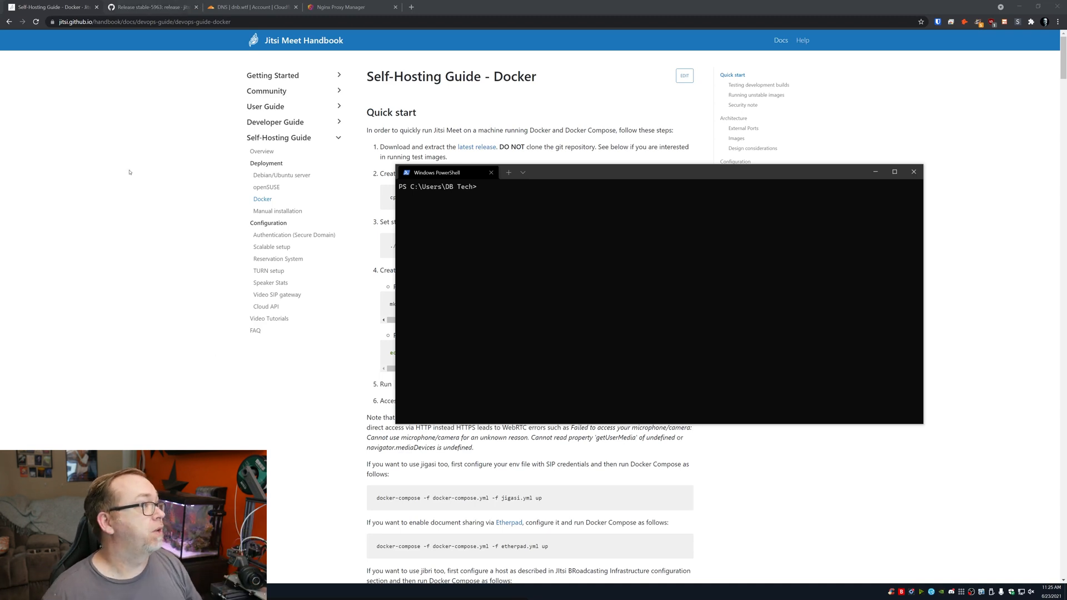
Review the self-hosting guide, the stable-5963 release page, Cloudflare DNS and Nginx Proxy Manager tabs.
{"action": "left_click", "coordinate": [914, 171]}
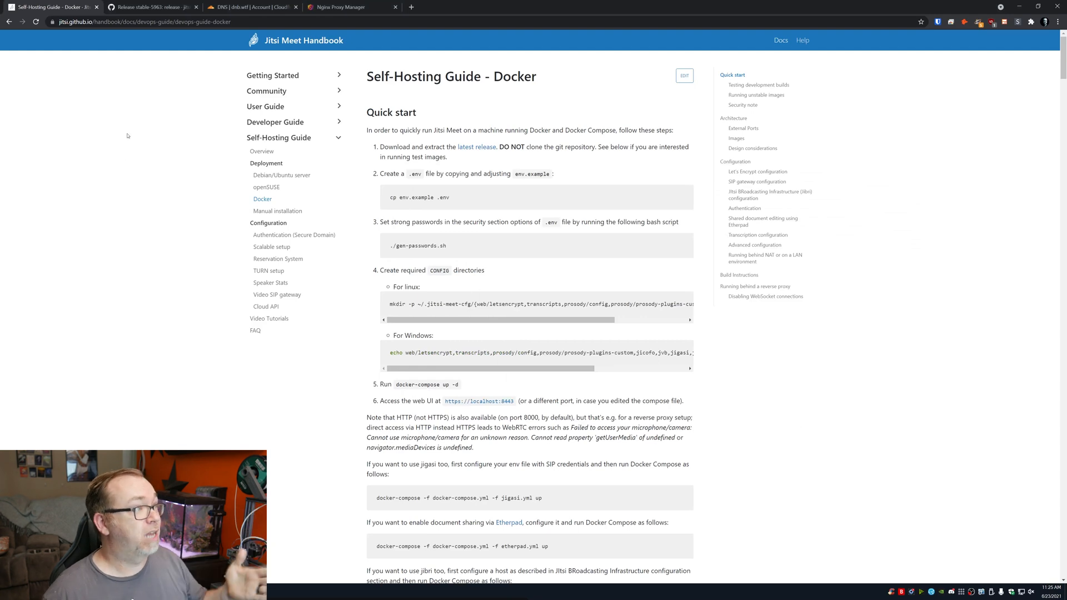
{"action": "mouse_move", "coordinate": [120, 64]}
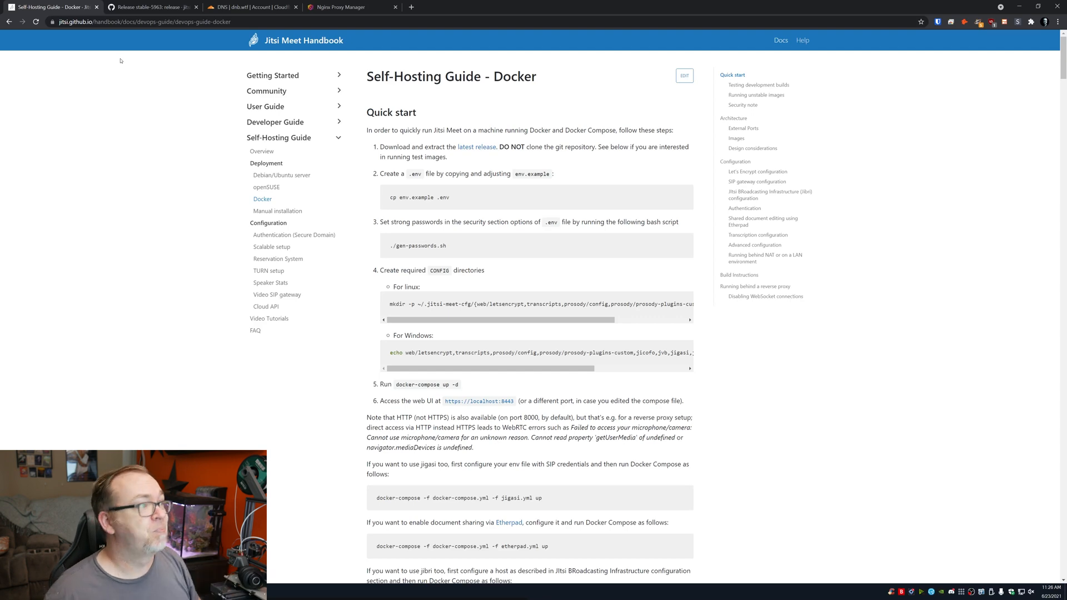
{"action": "left_click", "coordinate": [152, 7]}
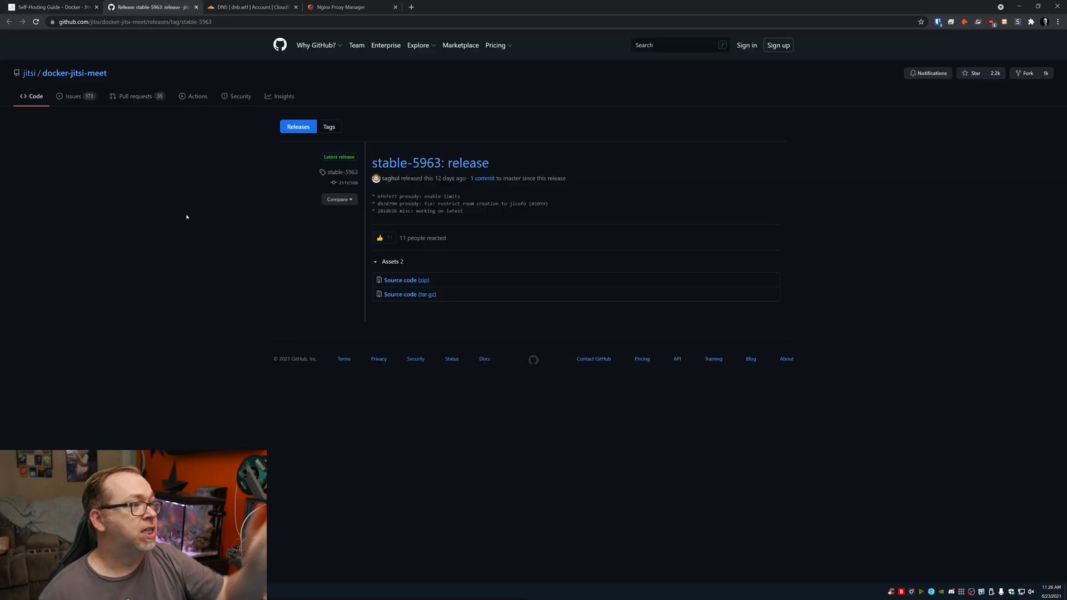
{"action": "left_click", "coordinate": [52, 7]}
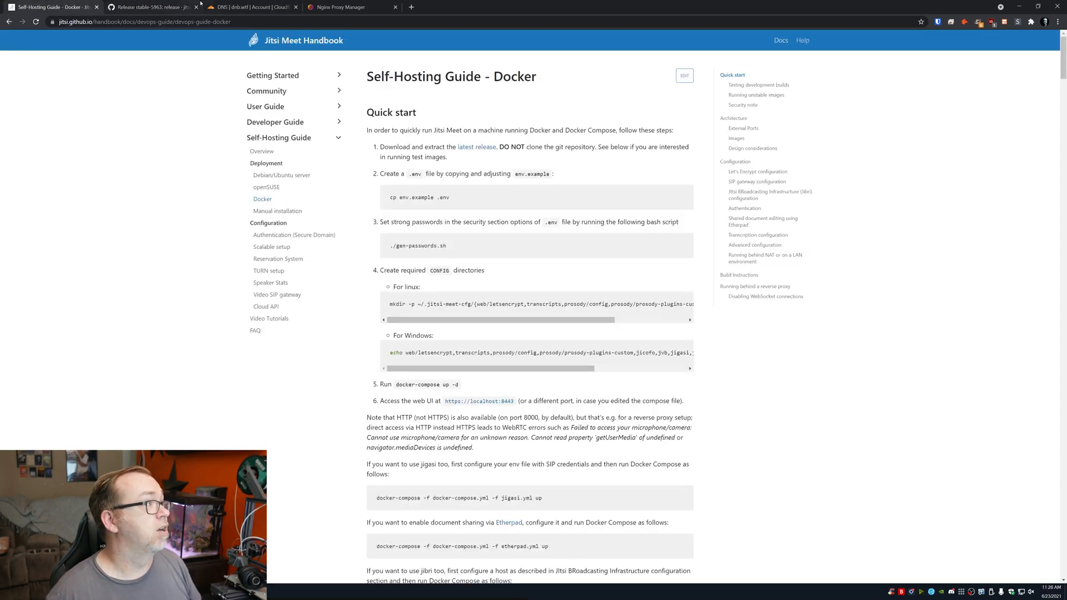
{"action": "left_click", "coordinate": [154, 7]}
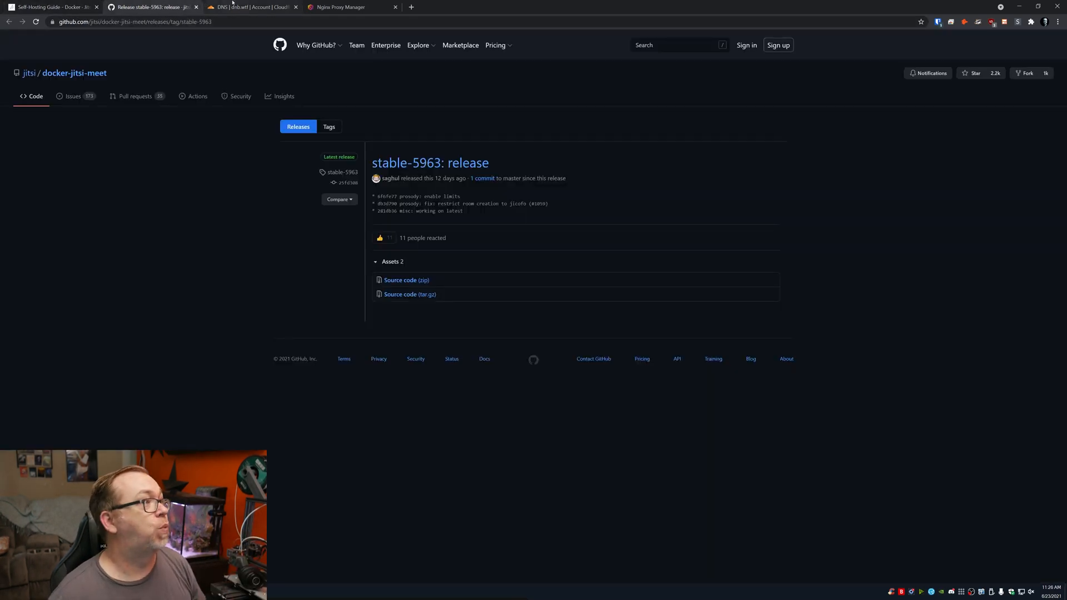
{"action": "left_click", "coordinate": [252, 7]}
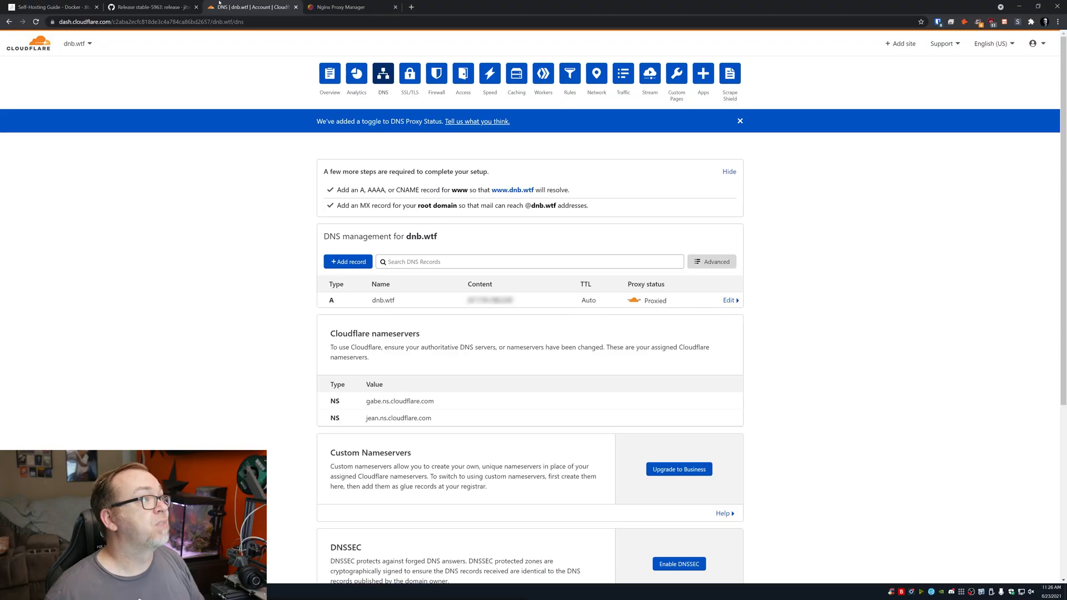
{"action": "left_click", "coordinate": [351, 7]}
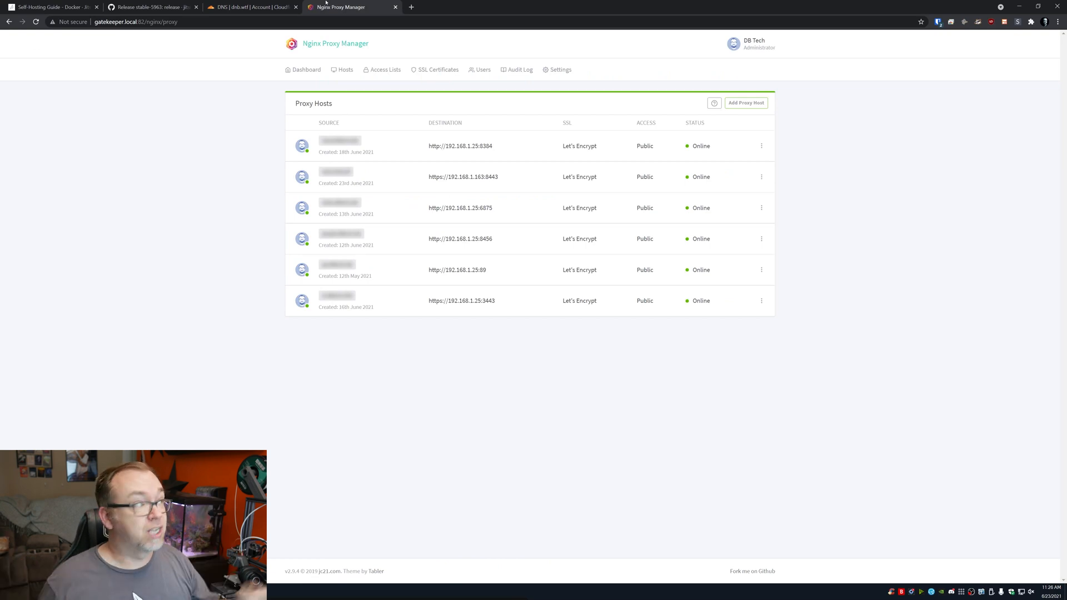
{"action": "left_click", "coordinate": [52, 7]}
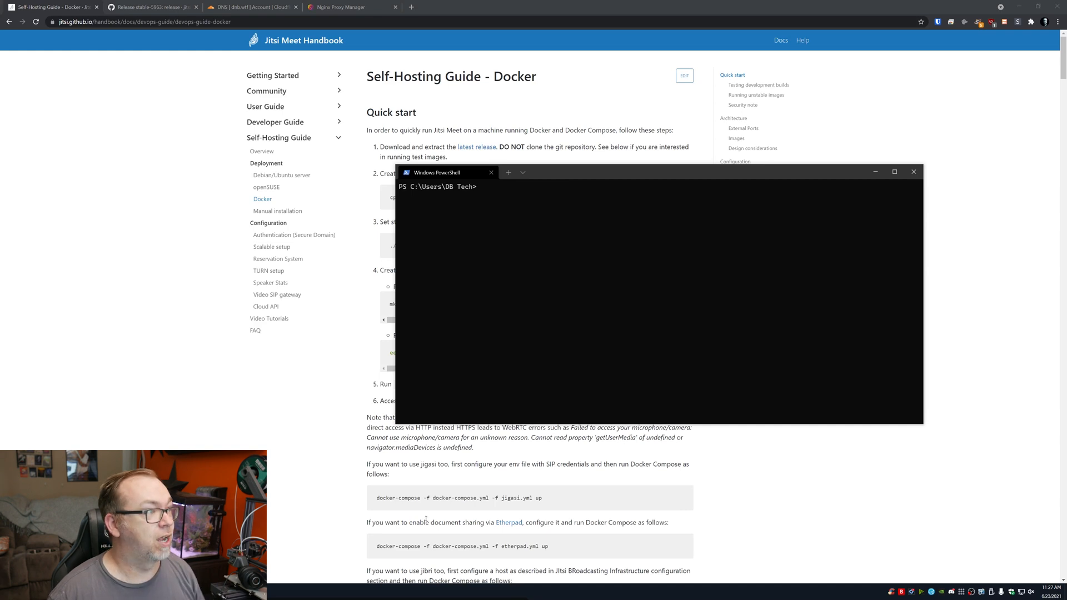
Log in over SSH as dbtech to the Ubuntu server at 192.168.1.163 and clear the screen.
{"action": "type", "text": "ssh"}
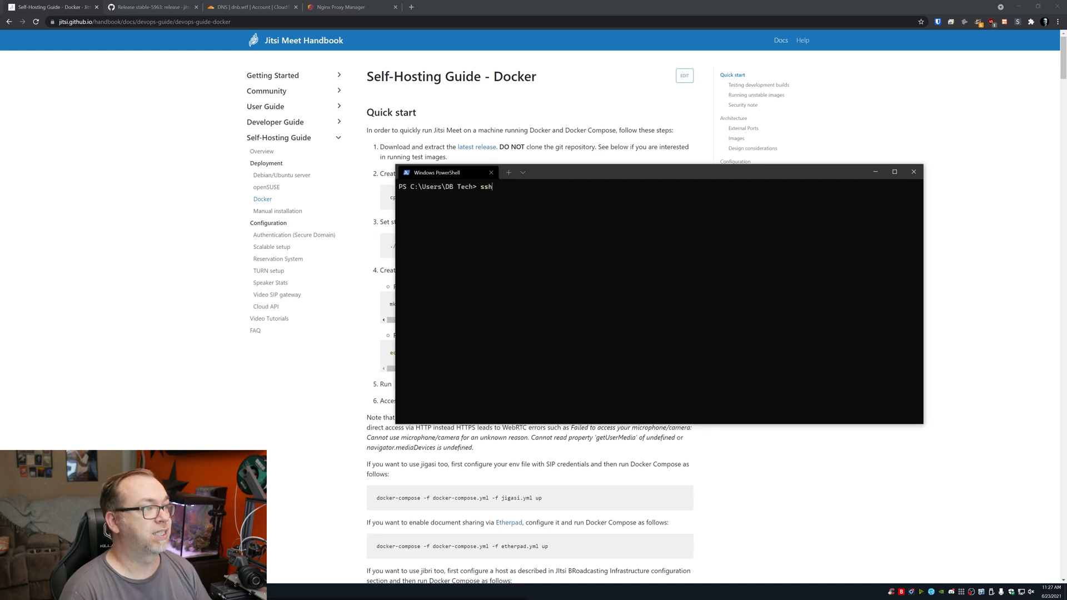
{"action": "type", "text": "dbtech@1"}
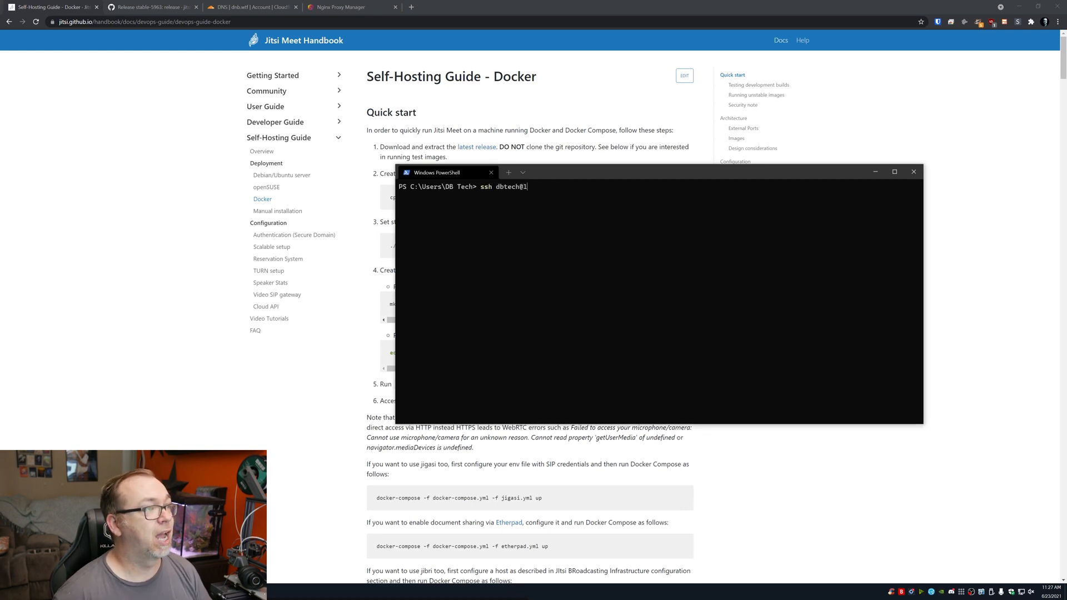
{"action": "type", "text": "92.168.1.13"}
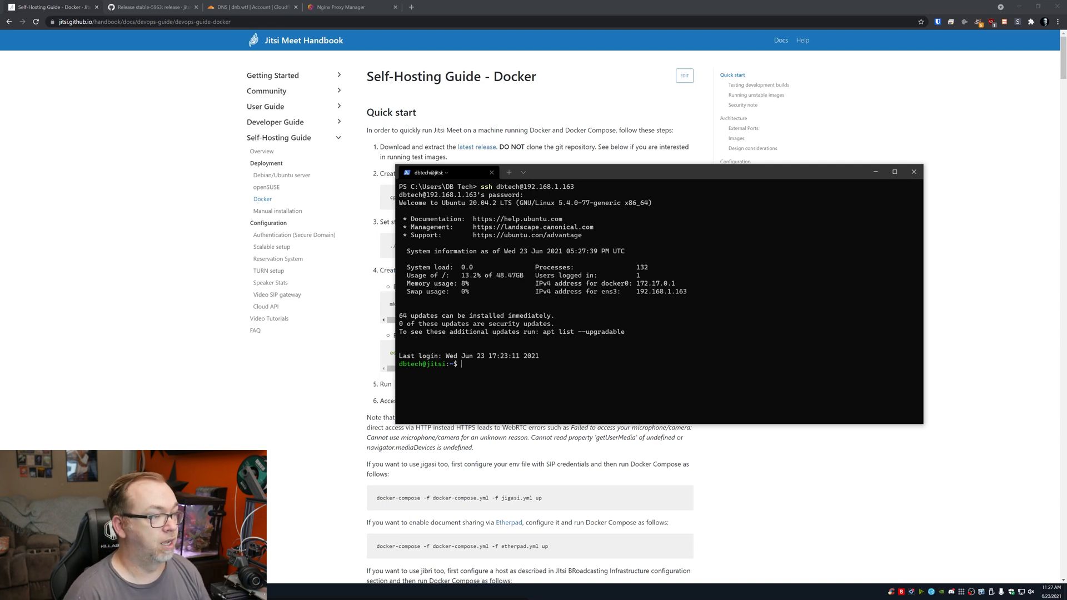
{"action": "type", "text": "sud"}
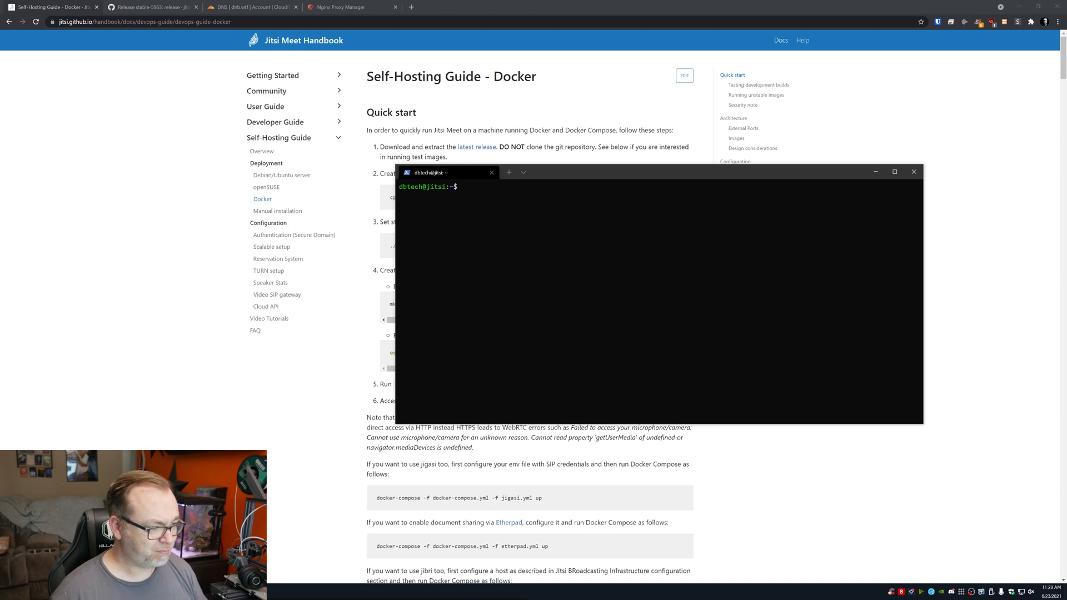
Download the docker-jitsi-meet stable-5963.tar.gz release archive with sudo wget.
{"action": "left_click", "coordinate": [150, 7]}
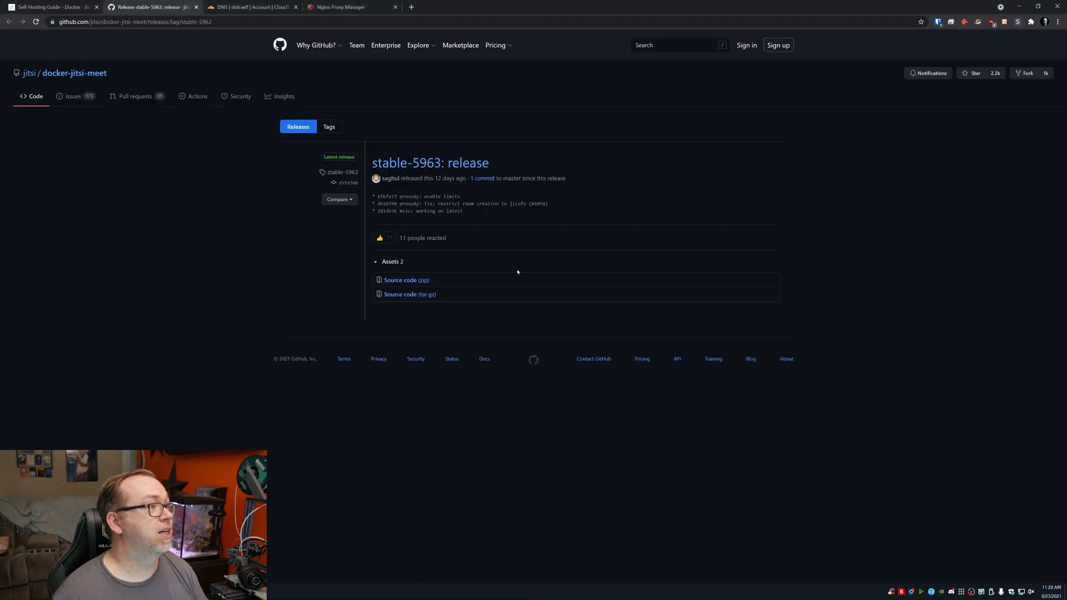
{"action": "mouse_move", "coordinate": [409, 293]}
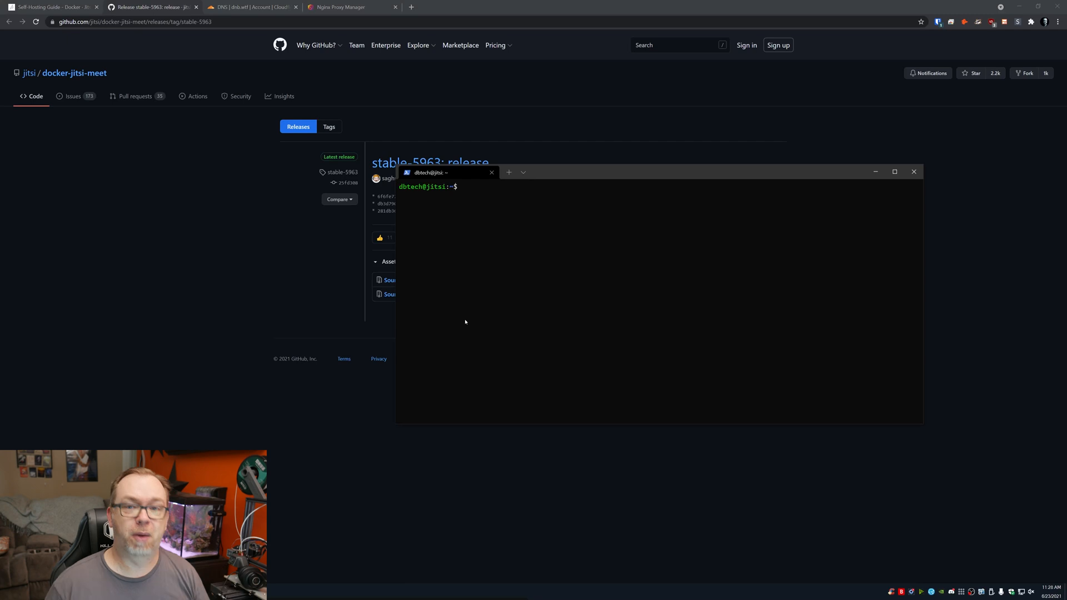
{"action": "type", "text": "sudo wget https://github.com/jitsi/docker-jitsi-meet/archive/refs/tags/stable-5963.tar.gz"}
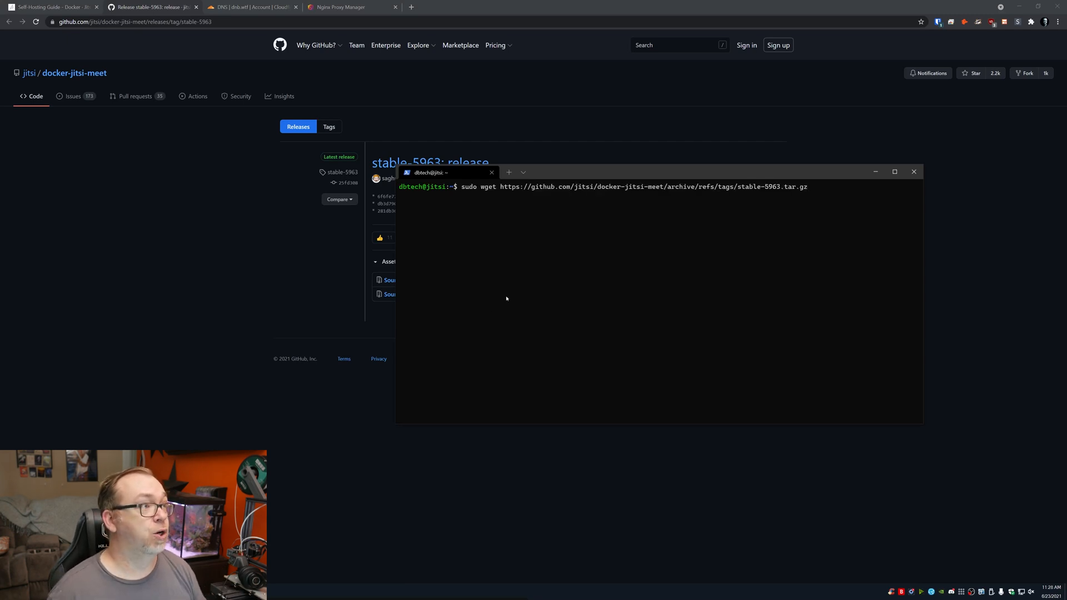
{"action": "mouse_move", "coordinate": [489, 188]}
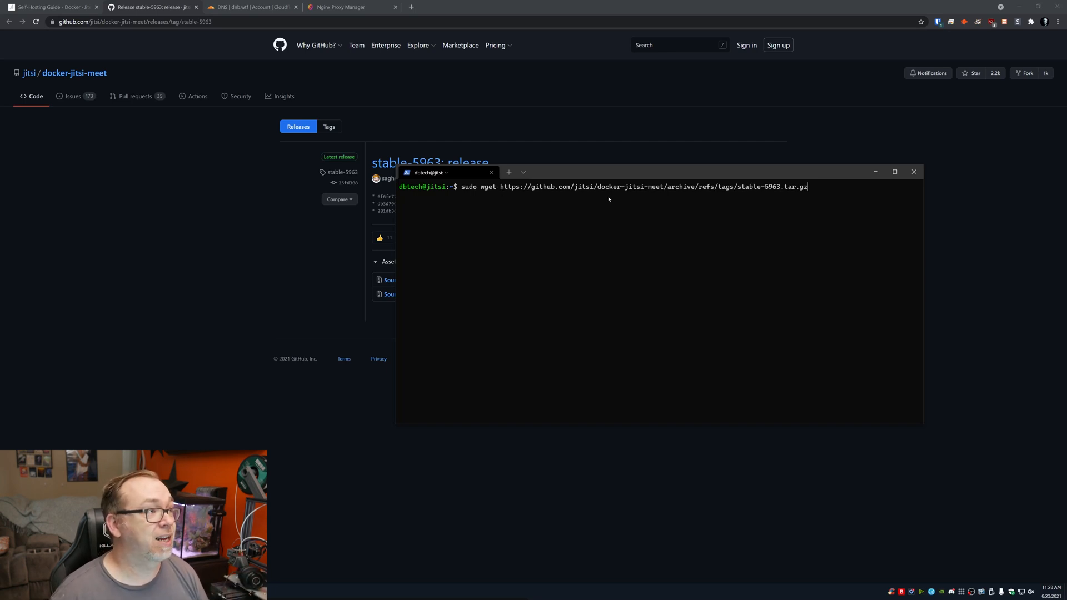
{"action": "right_click", "coordinate": [400, 293]}
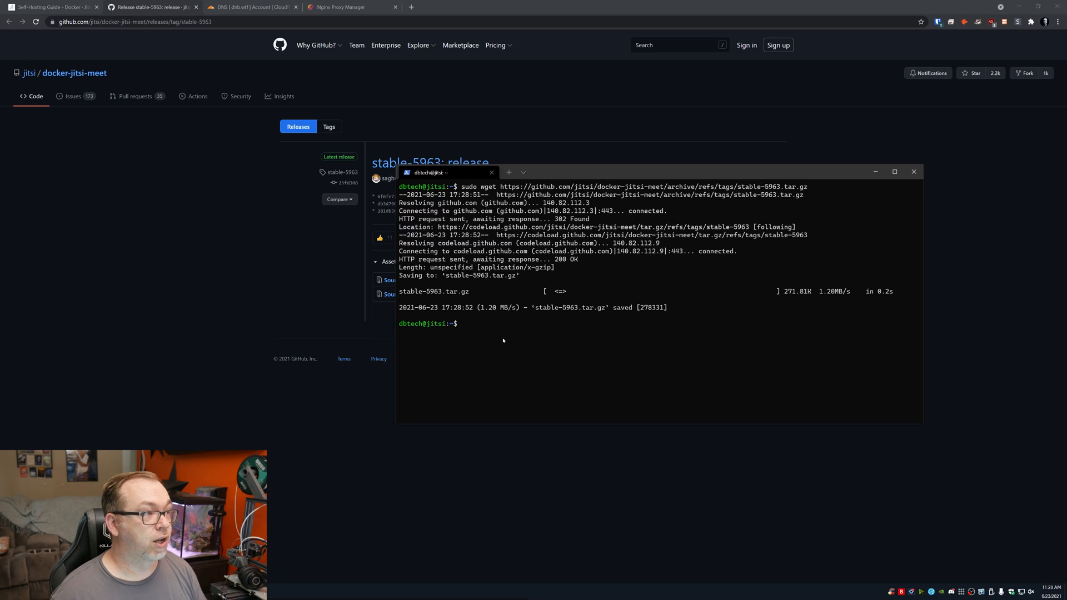
Extract stable-5963.tar.gz and change into the docker-jitsi-meet-stable-5963 folder.
{"action": "type", "text": "tar -zxvf stable-5963.tar.gz"}
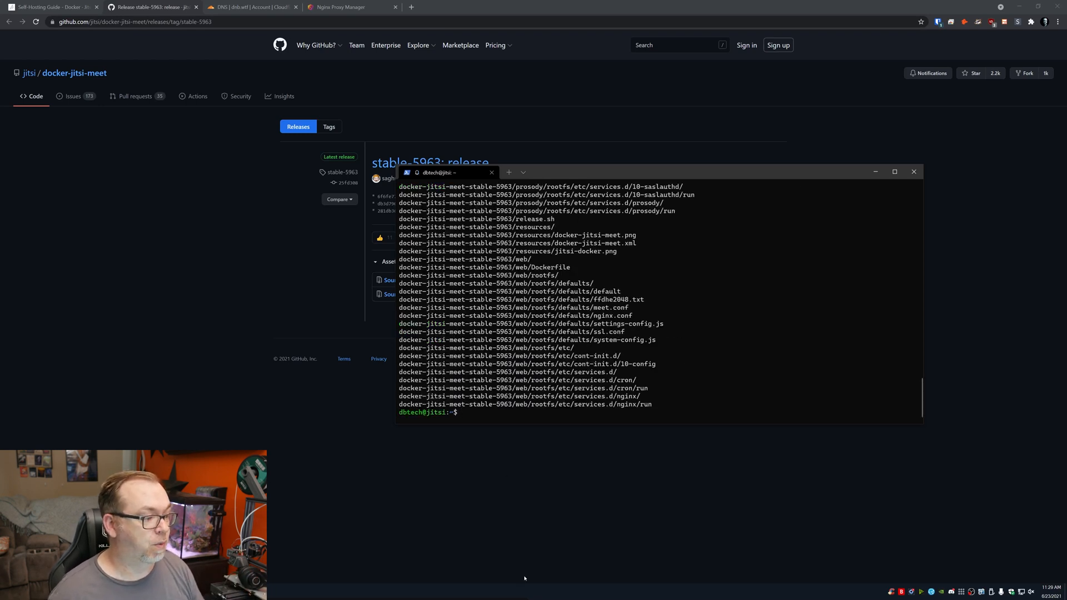
{"action": "type", "text": "cd"}
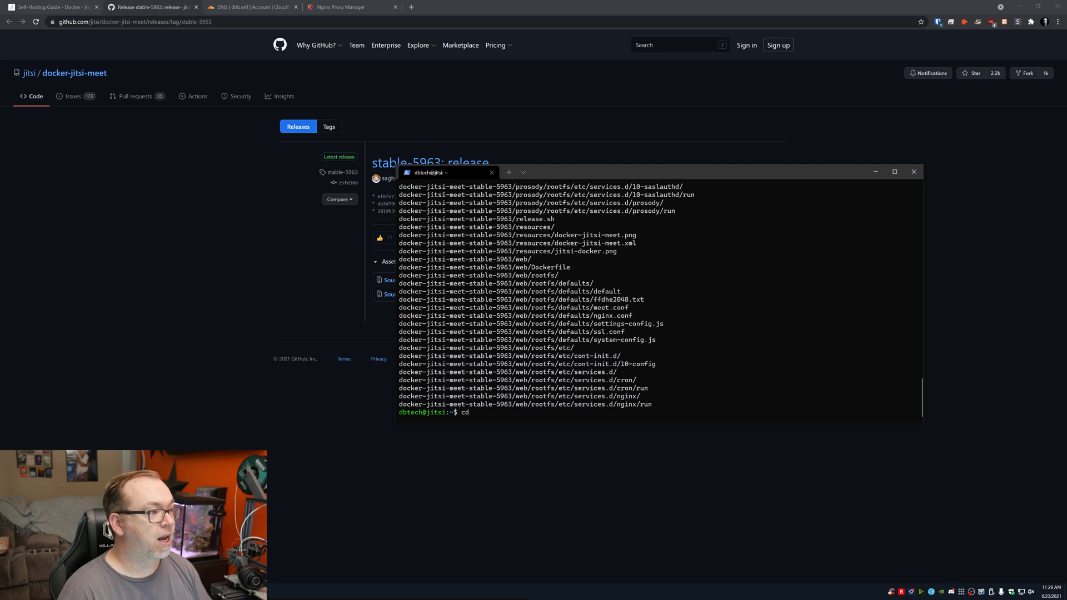
{"action": "type", "text": "docker-jitsi-meet-stable-5963/"}
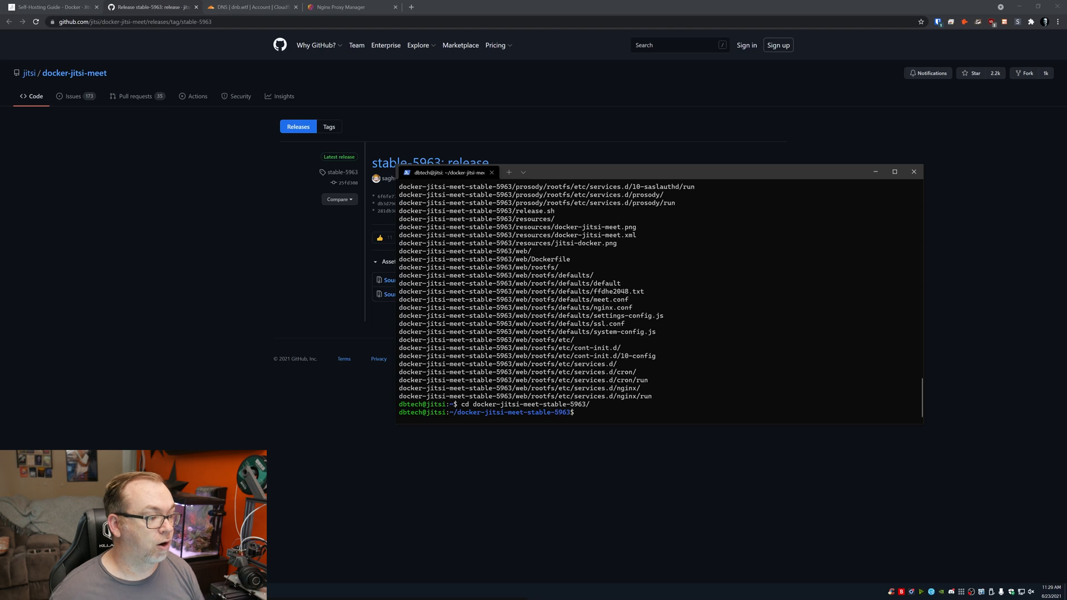
Copy env.example to .env and open it in nano with sudo.
{"action": "left_click", "coordinate": [51, 7]}
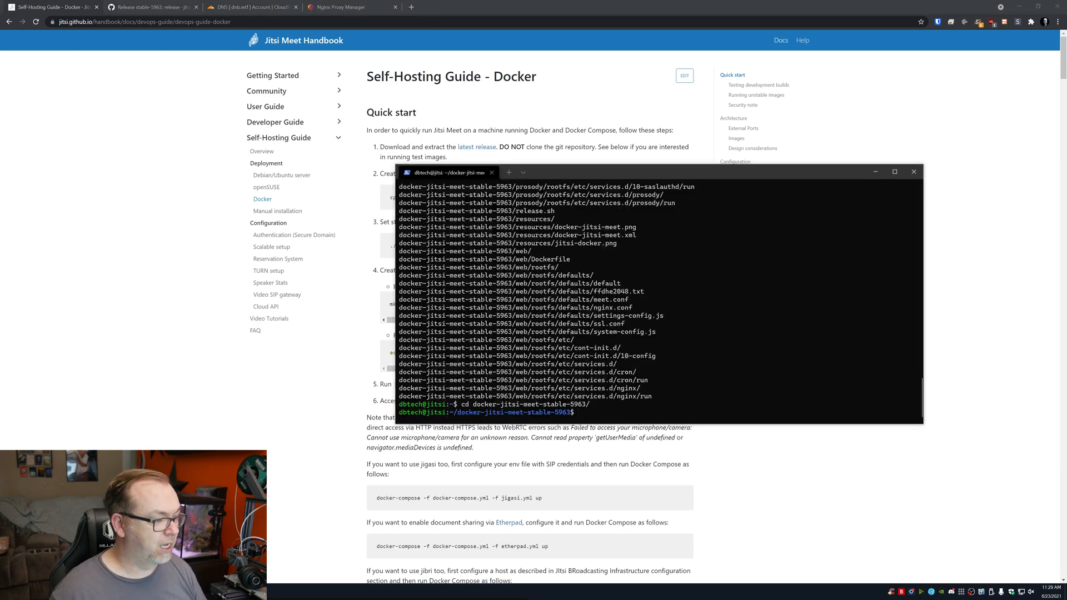
{"action": "type", "text": "cp env.example .env"}
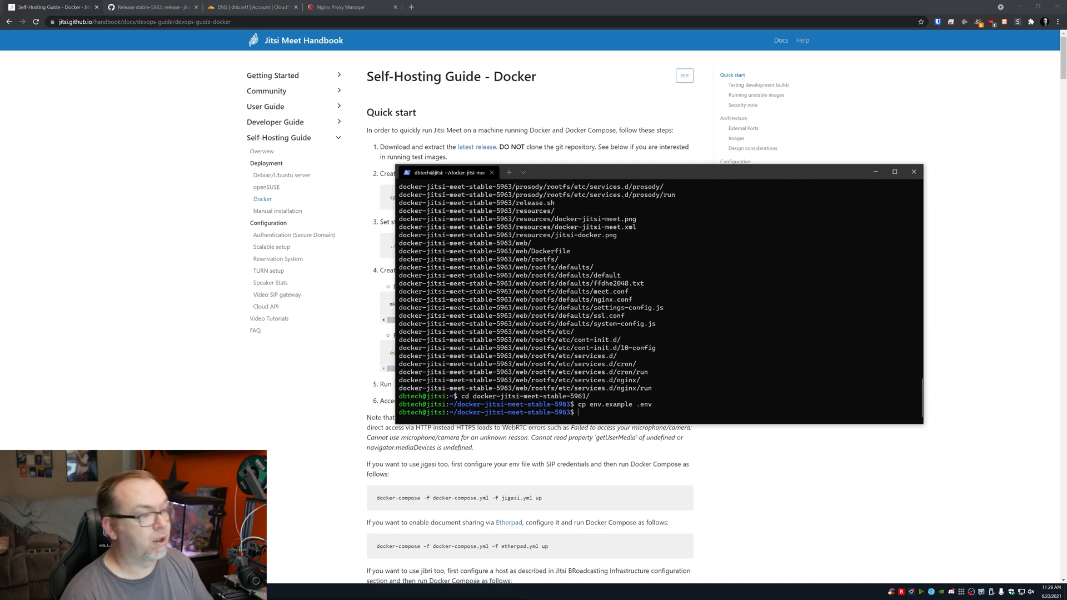
{"action": "type", "text": "sudo nano"}
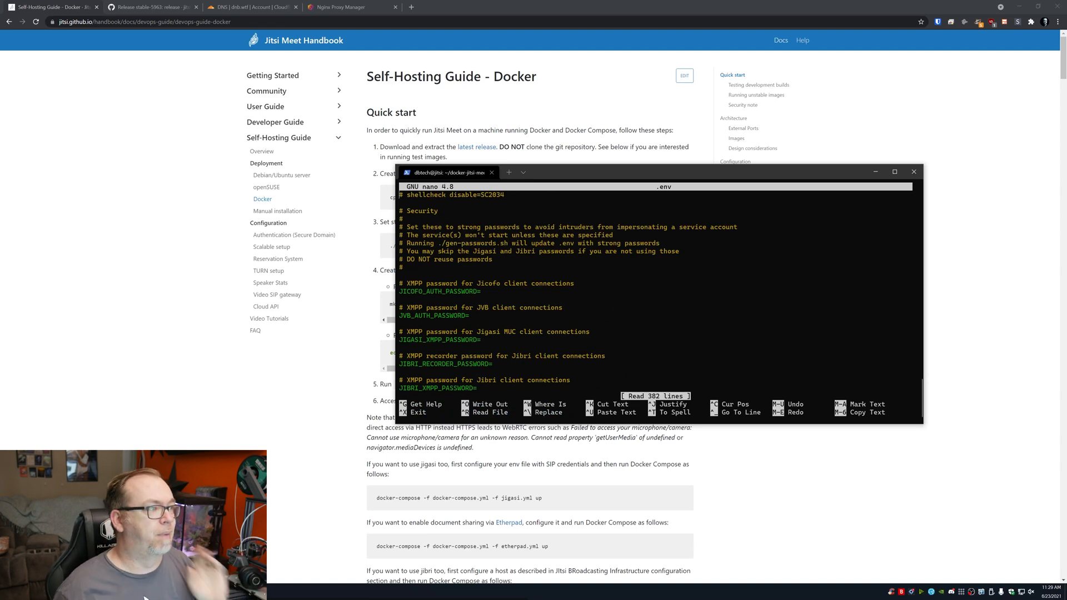
Set the TZ timezone in .env to America/Denver.
{"action": "scroll", "scroll_direction": "down", "scroll_amount": 3}
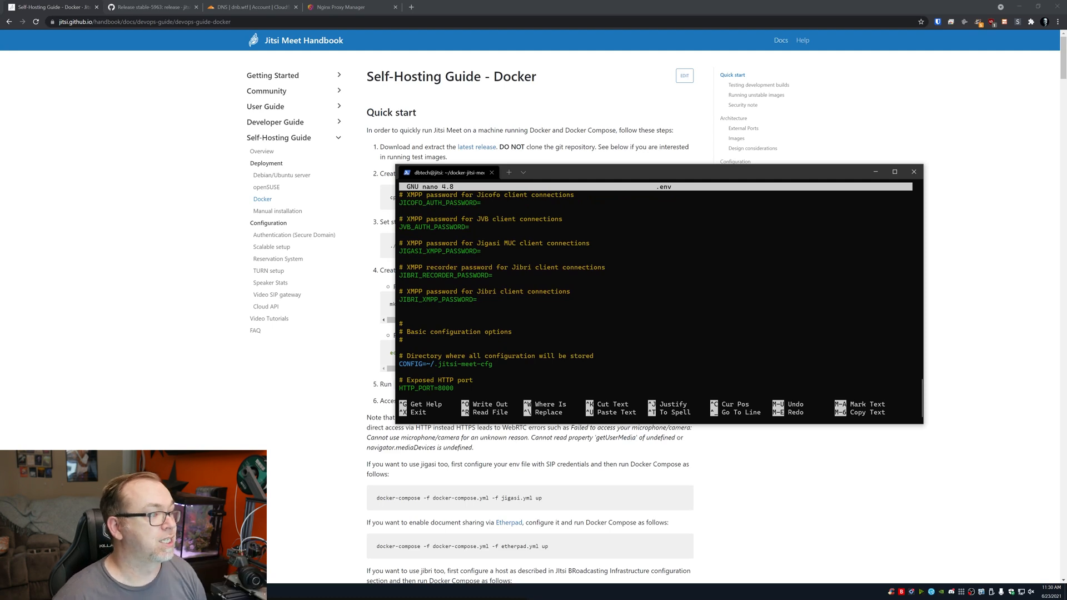
{"action": "scroll", "scroll_direction": "down", "scroll_amount": 3}
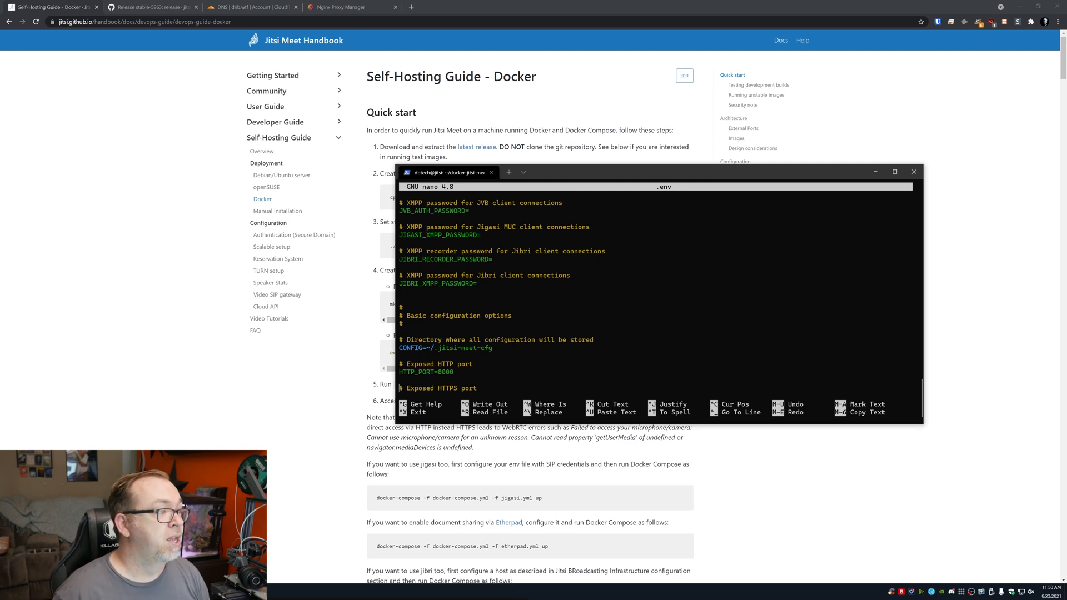
{"action": "scroll", "scroll_direction": "down", "scroll_amount": 3}
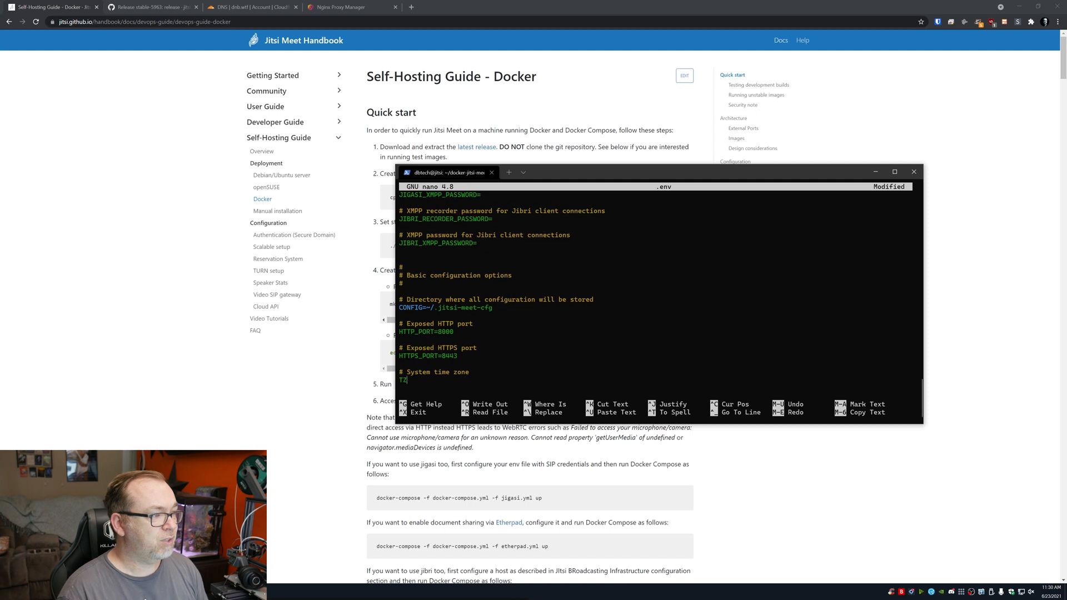
{"action": "type", "text": "=Amer"}
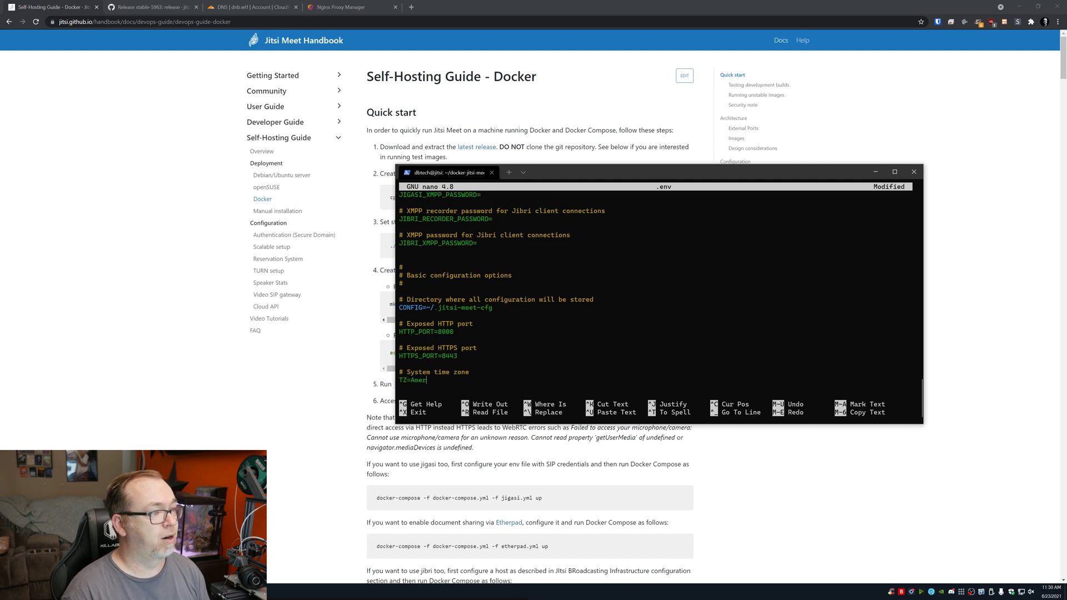
{"action": "type", "text": "ica/Denver"}
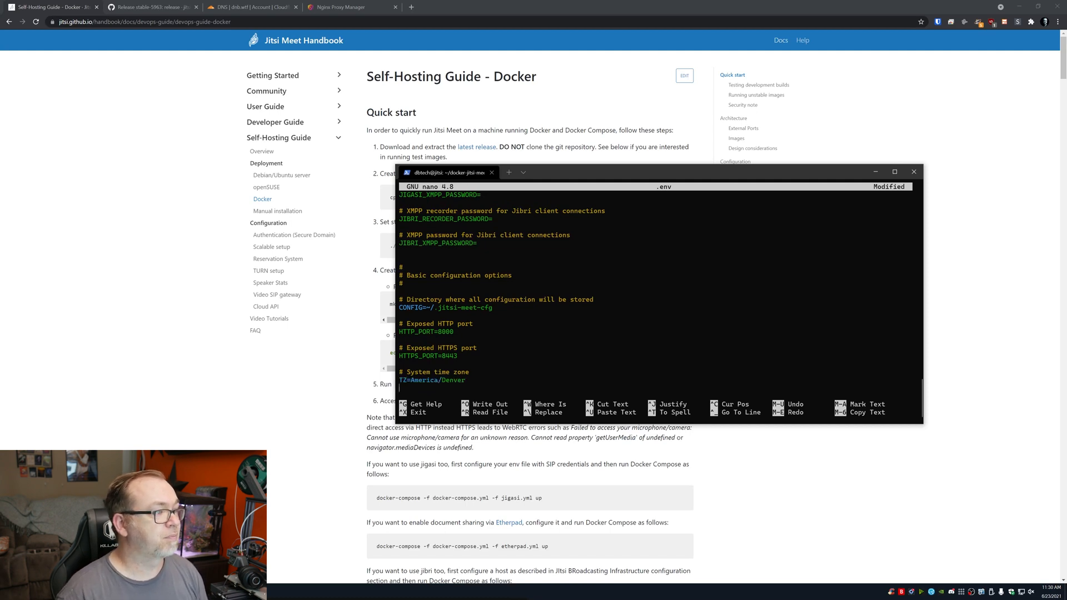
{"action": "scroll", "scroll_direction": "down", "scroll_amount": 3}
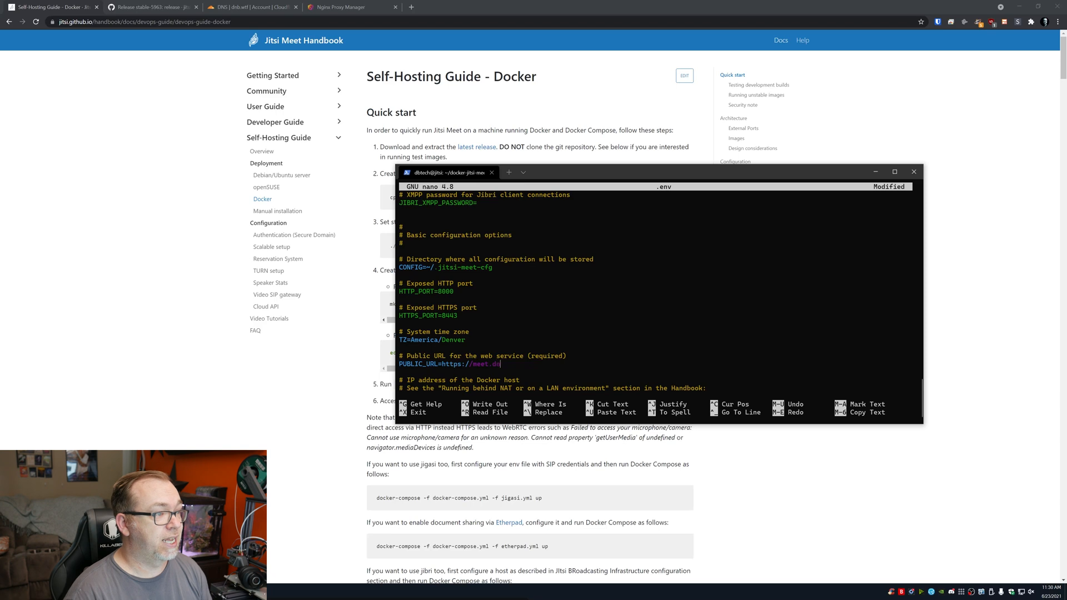
{"action": "key", "text": "BackSpace"}
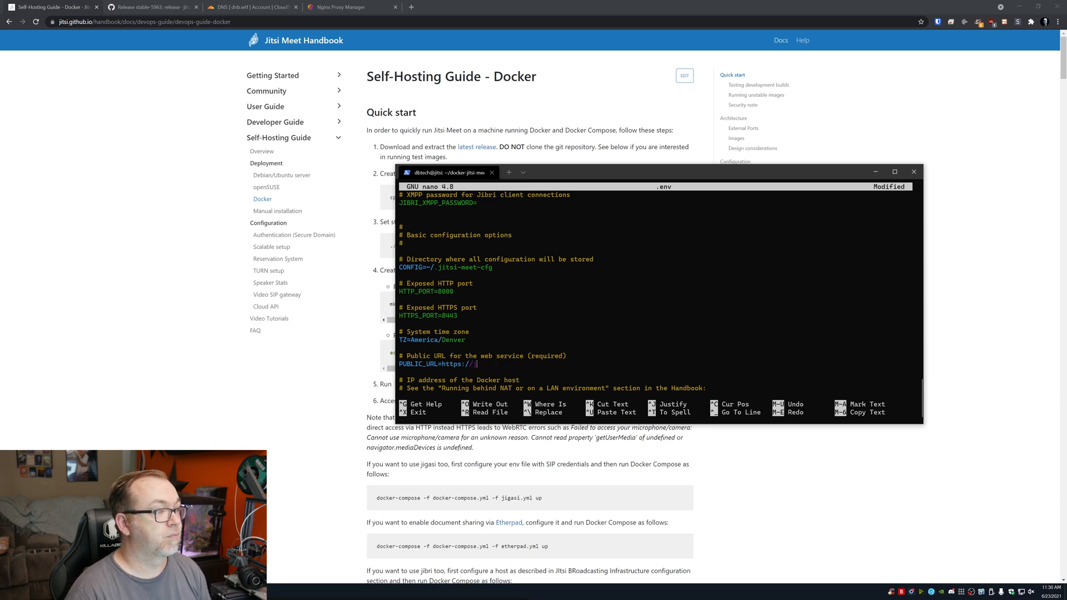
{"action": "type", "text": "jitsi.dnb"}
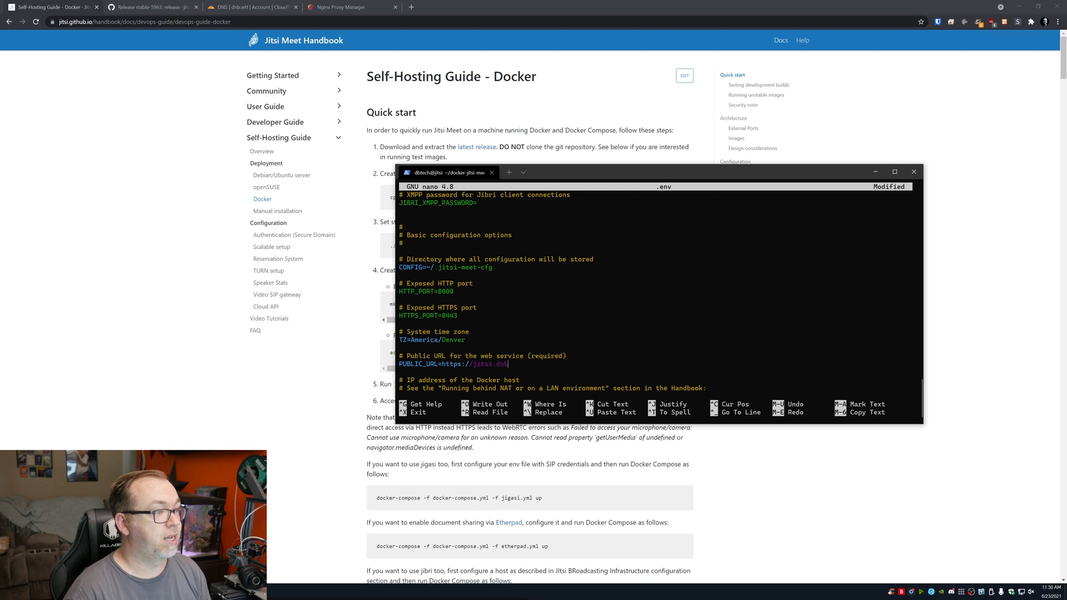
{"action": "type", "text": ".wtf"}
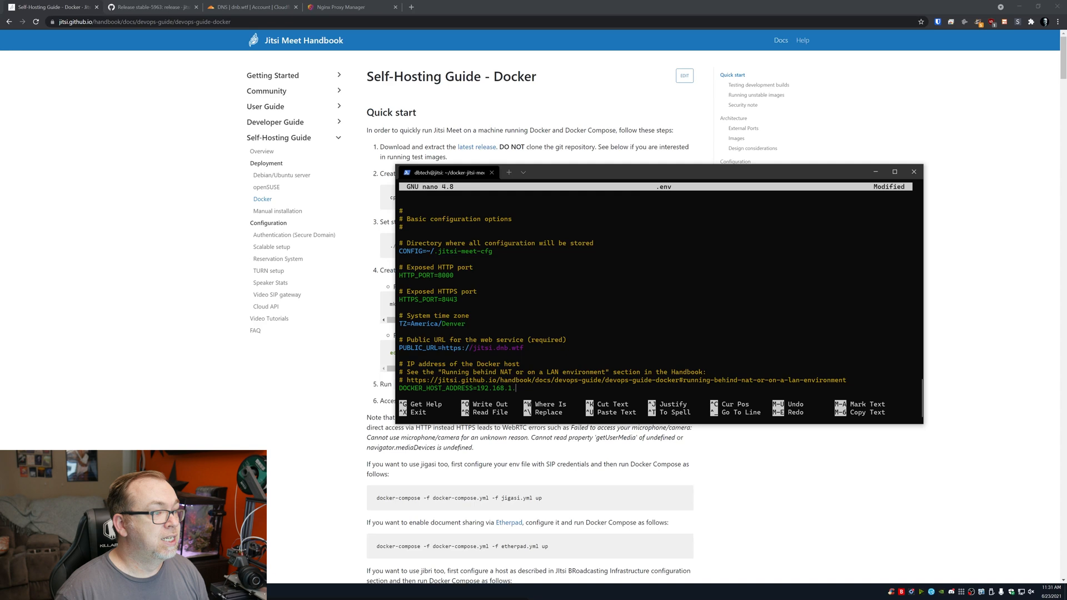
Set DOCKER_HOST_ADDRESS to 192.168.1.163 and enable the lobby and prejoin page.
{"action": "type", "text": "163"}
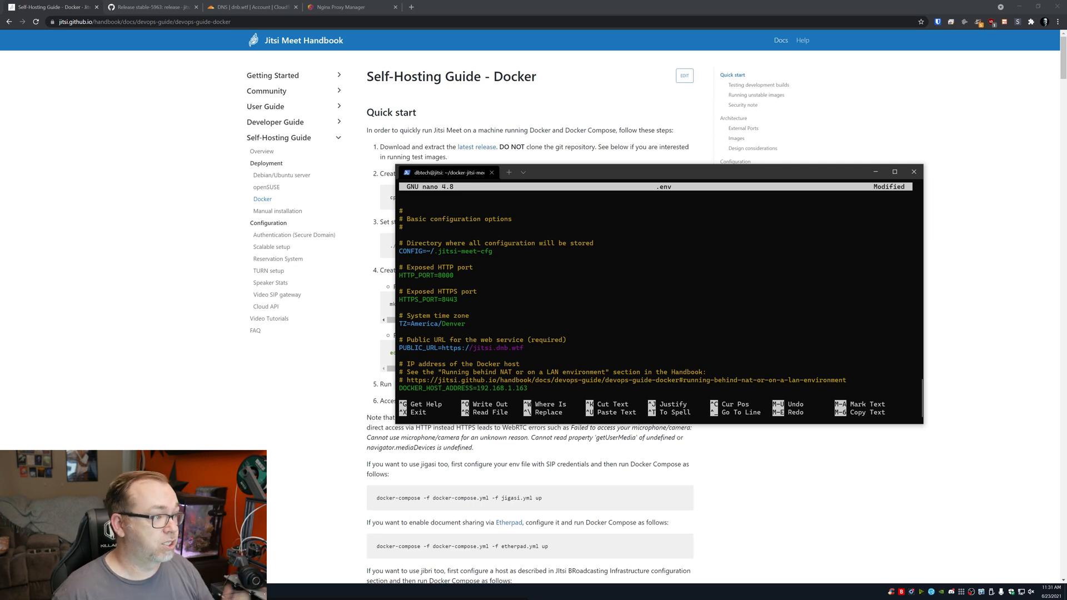
{"action": "scroll", "scroll_direction": "down", "scroll_amount": 3}
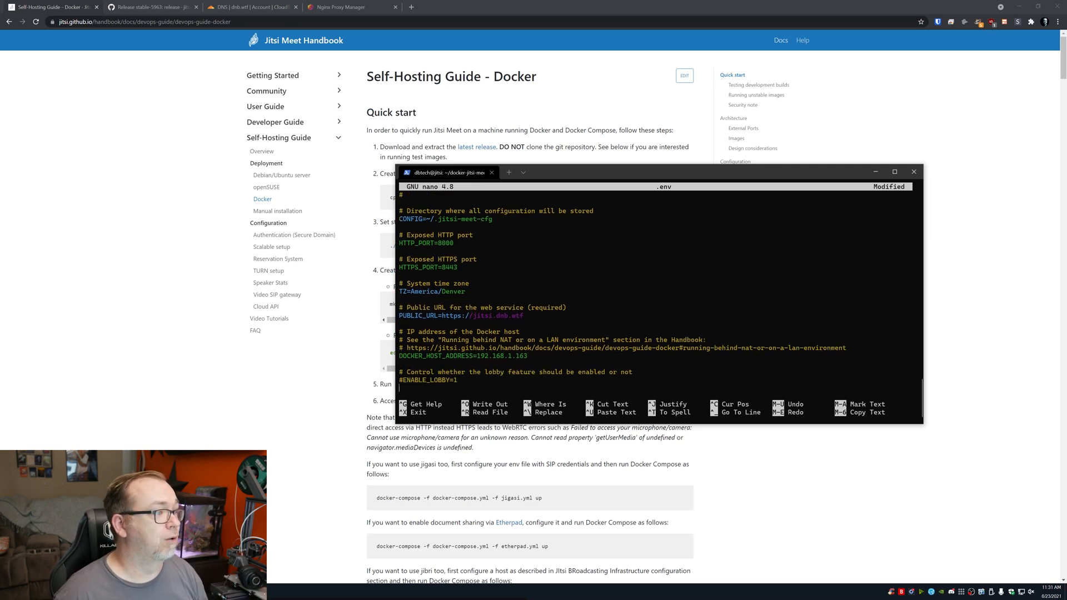
{"action": "scroll", "scroll_direction": "down", "scroll_amount": 3}
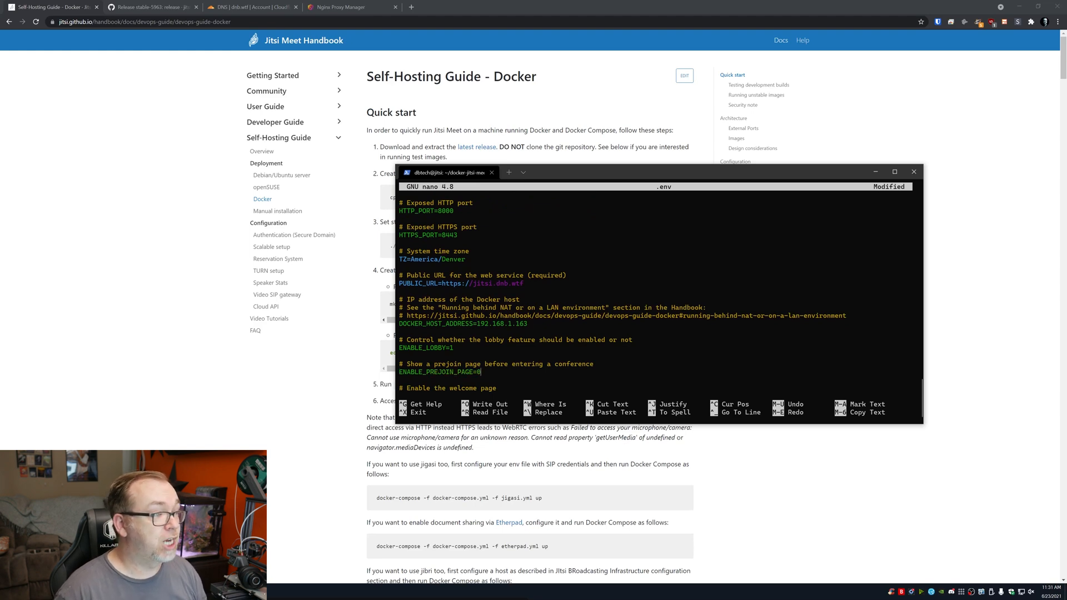
{"action": "type", "text": "1"}
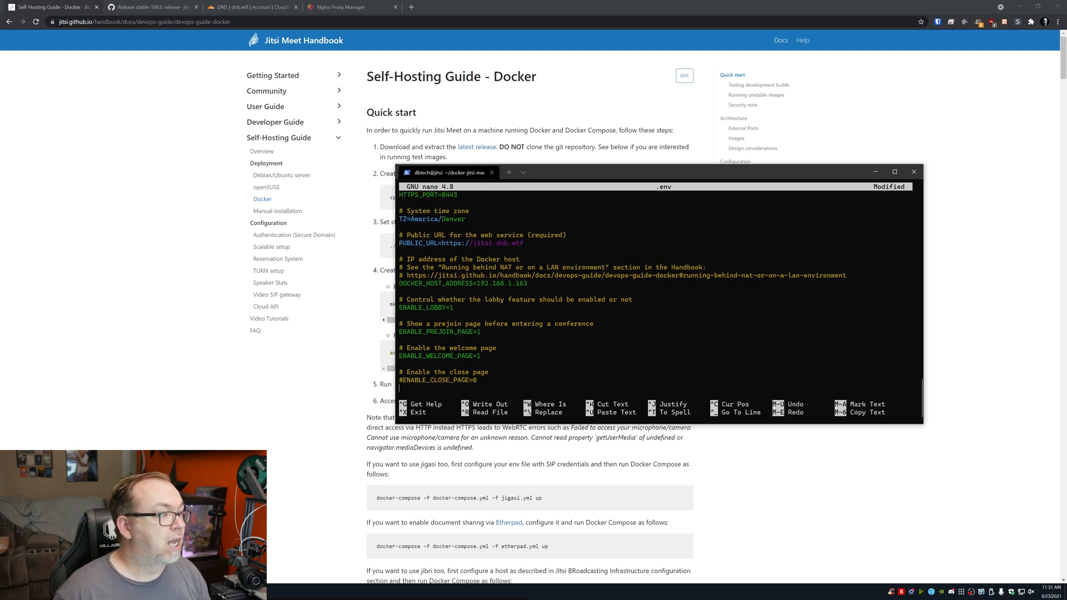
Review the remaining .env settings, leaving #ENABLE_GUESTS=1 commented out.
{"action": "scroll", "scroll_direction": "down", "scroll_amount": 3}
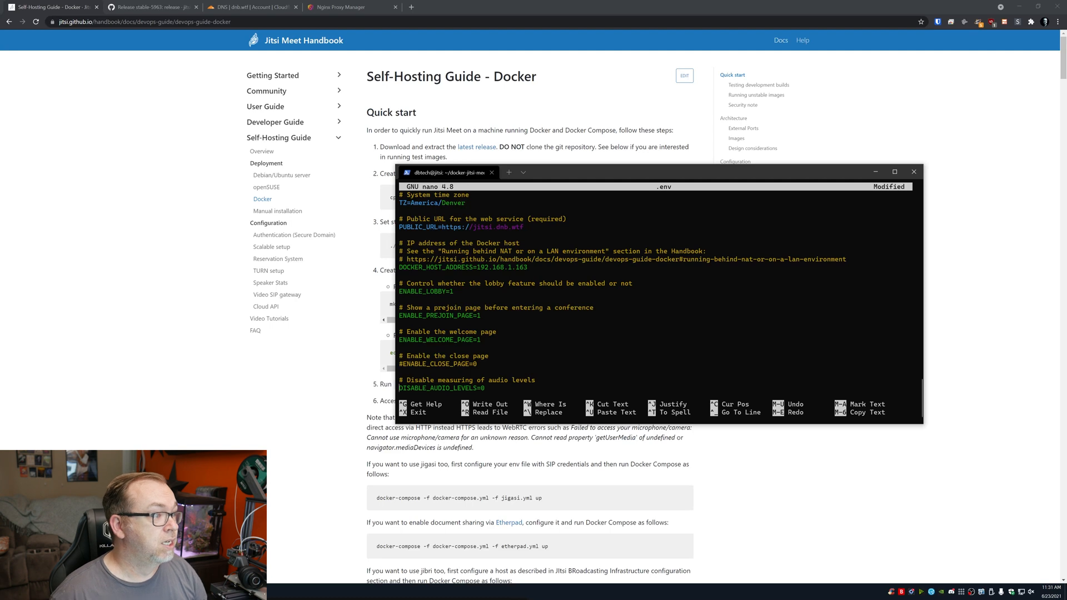
{"action": "scroll", "scroll_direction": "down", "scroll_amount": 3}
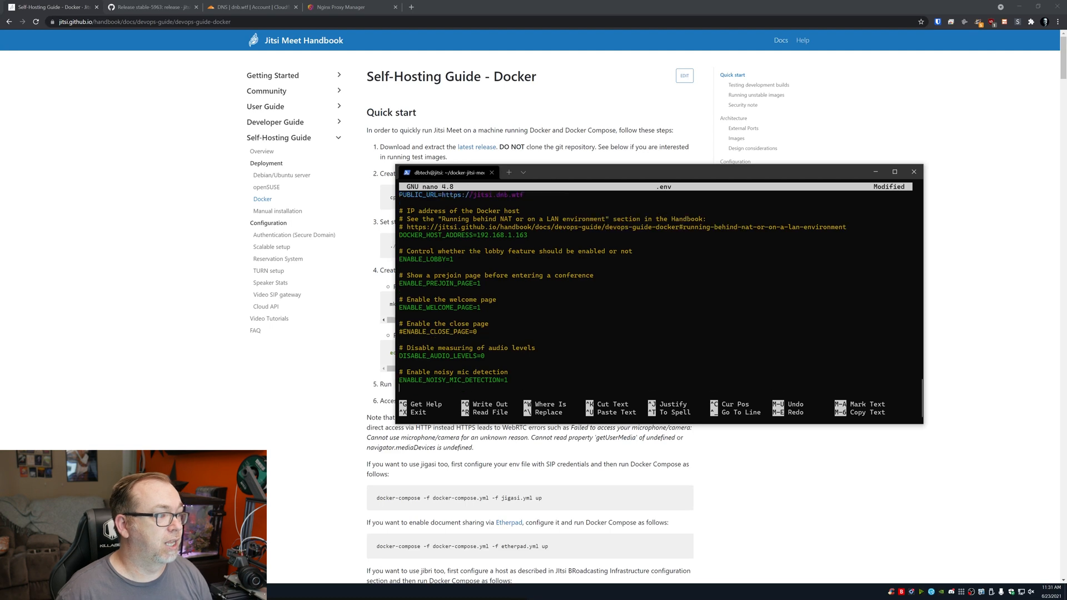
{"action": "scroll", "scroll_direction": "down", "scroll_amount": 3}
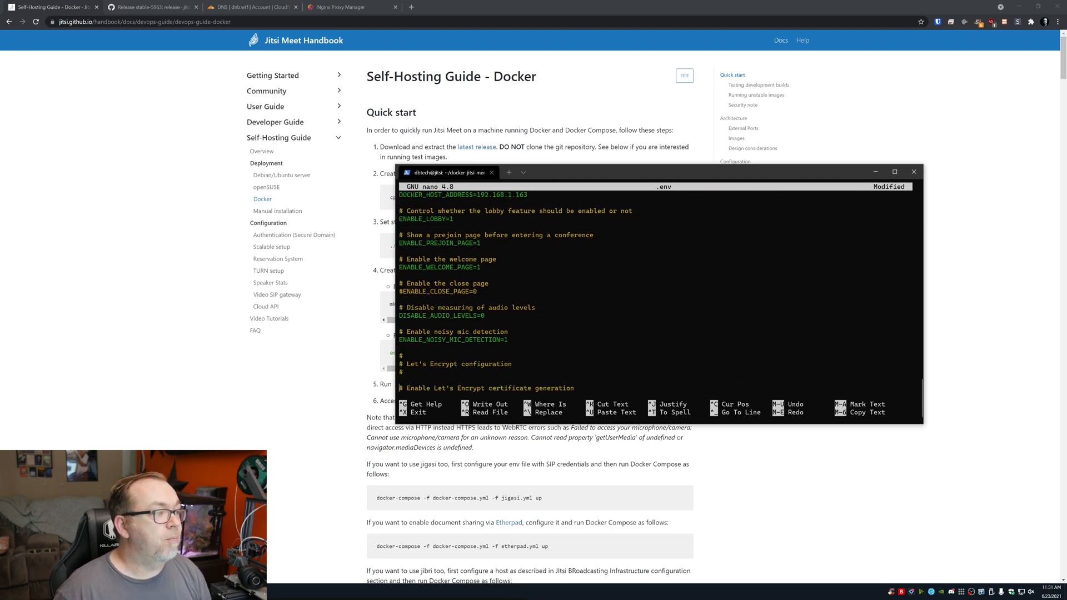
{"action": "scroll", "scroll_direction": "down", "scroll_amount": 3}
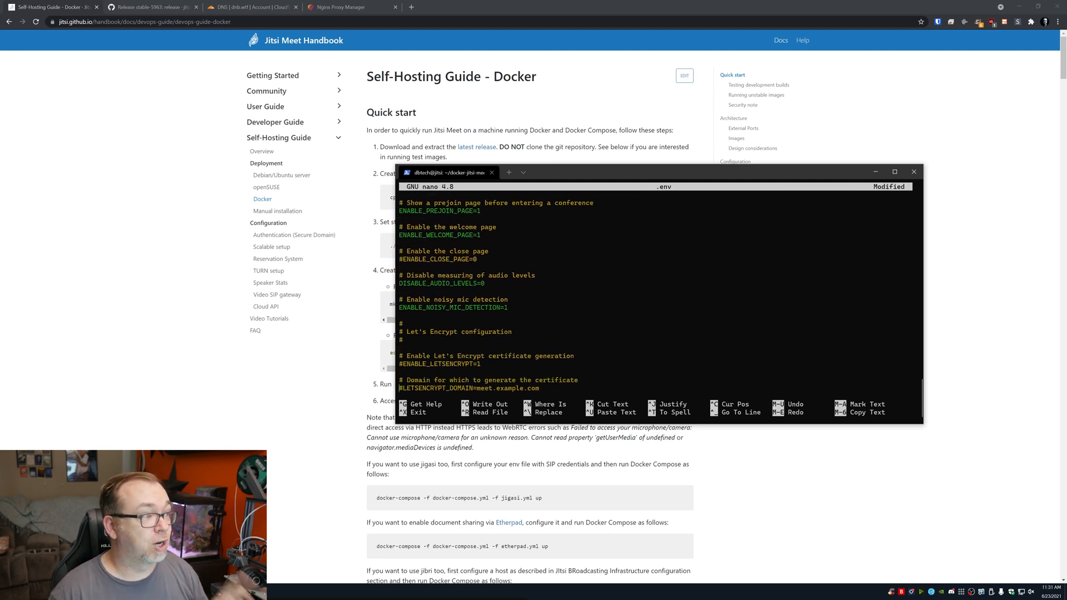
{"action": "scroll", "scroll_direction": "down", "scroll_amount": 3}
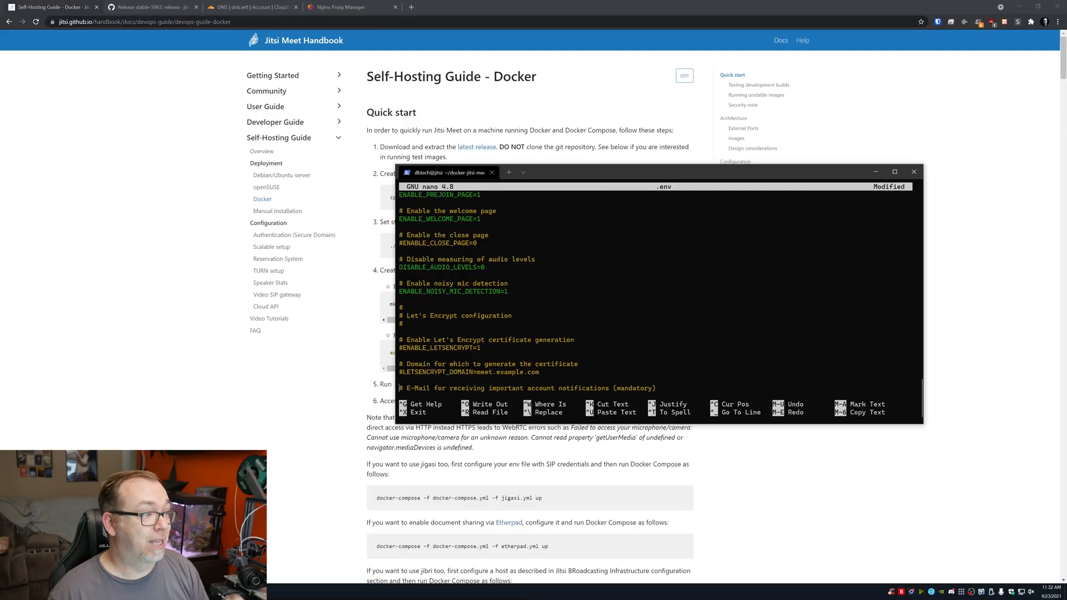
{"action": "scroll", "scroll_direction": "down", "scroll_amount": 3}
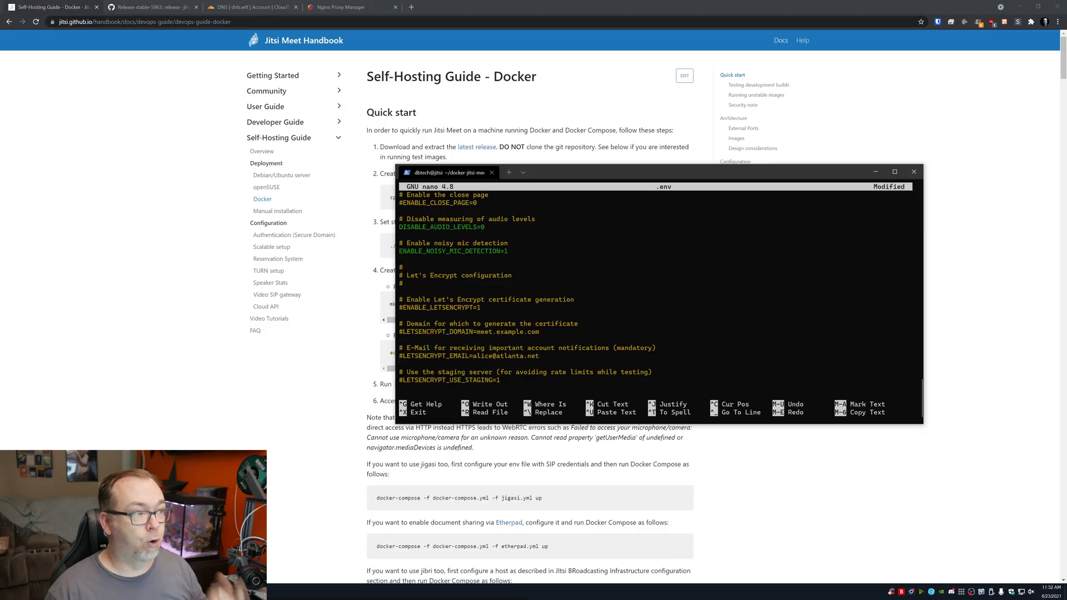
{"action": "scroll", "scroll_direction": "down", "scroll_amount": 3}
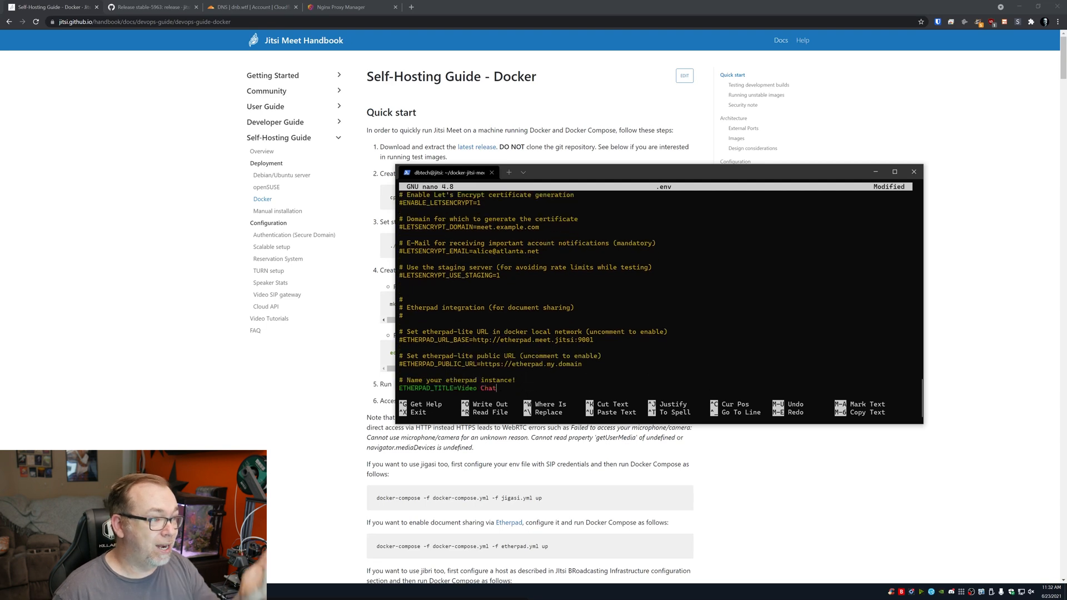
{"action": "scroll", "scroll_direction": "down", "scroll_amount": 3}
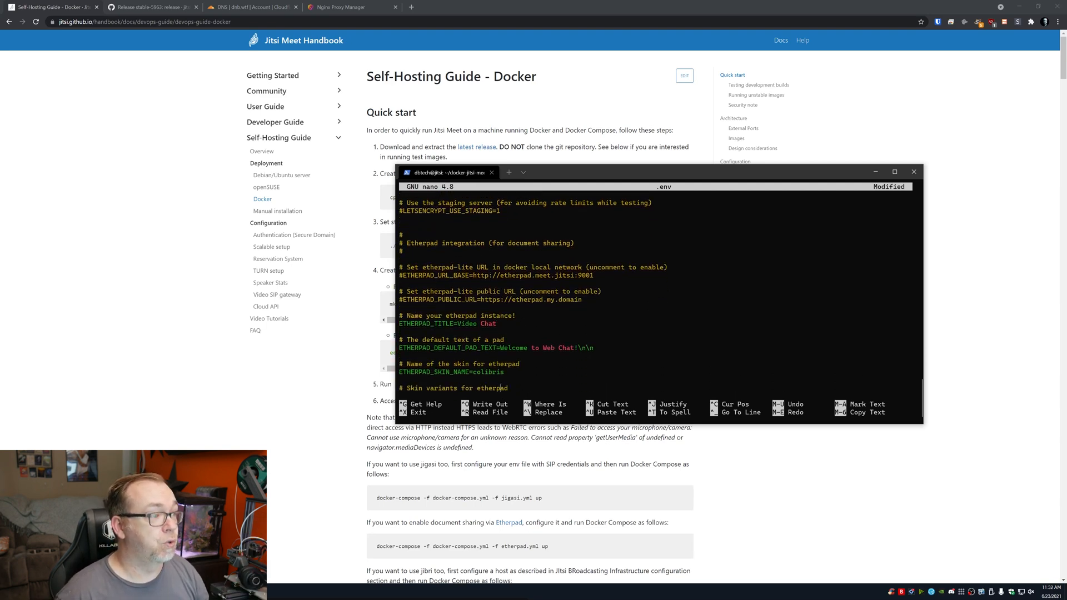
{"action": "scroll", "scroll_direction": "down", "scroll_amount": 3}
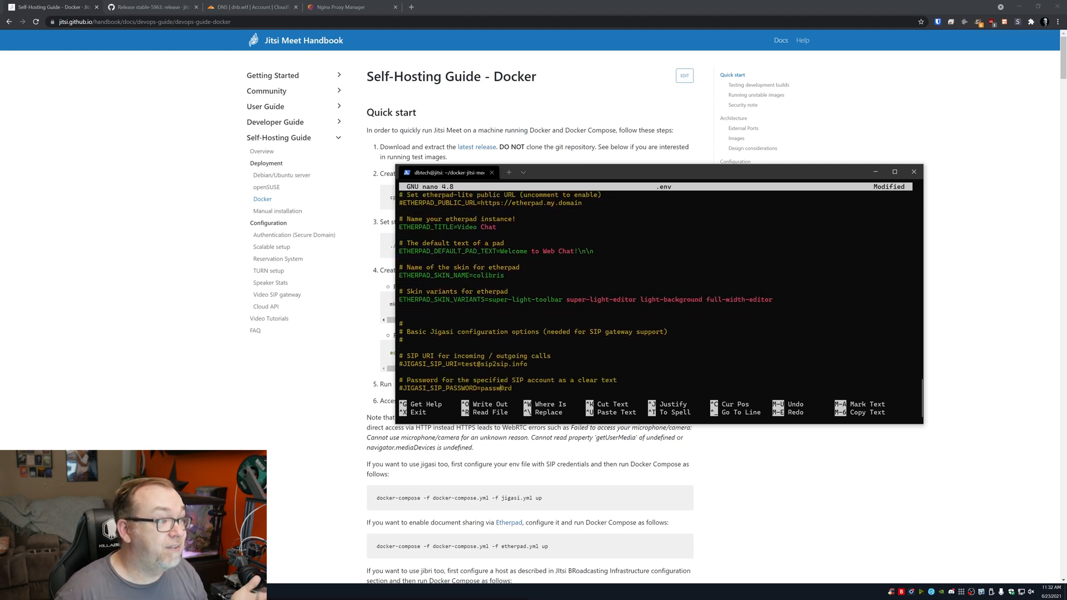
{"action": "scroll", "scroll_direction": "down", "scroll_amount": 3}
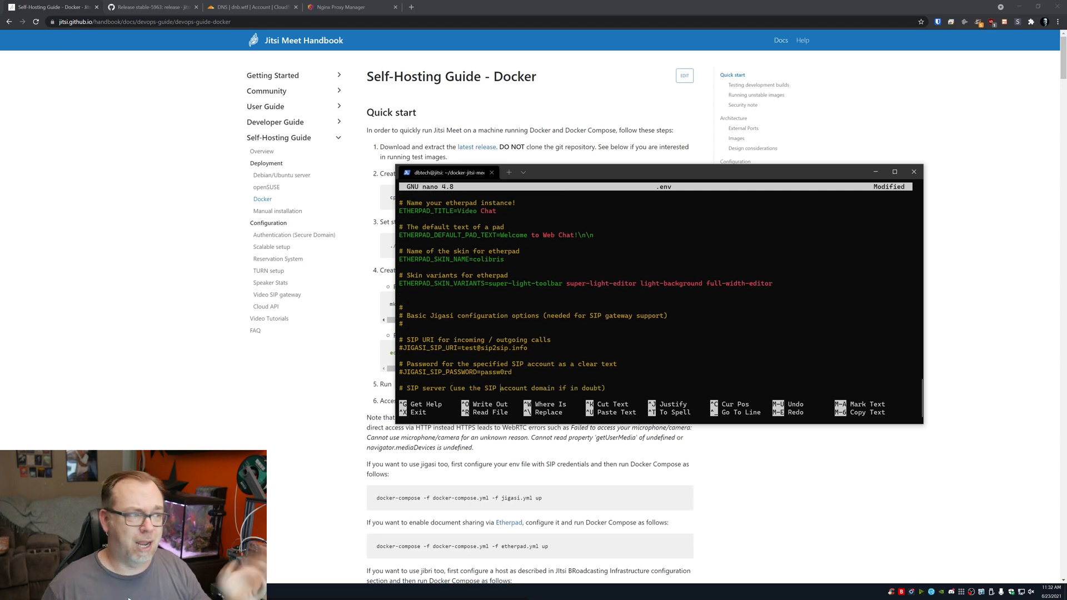
{"action": "scroll", "scroll_direction": "down", "scroll_amount": 3}
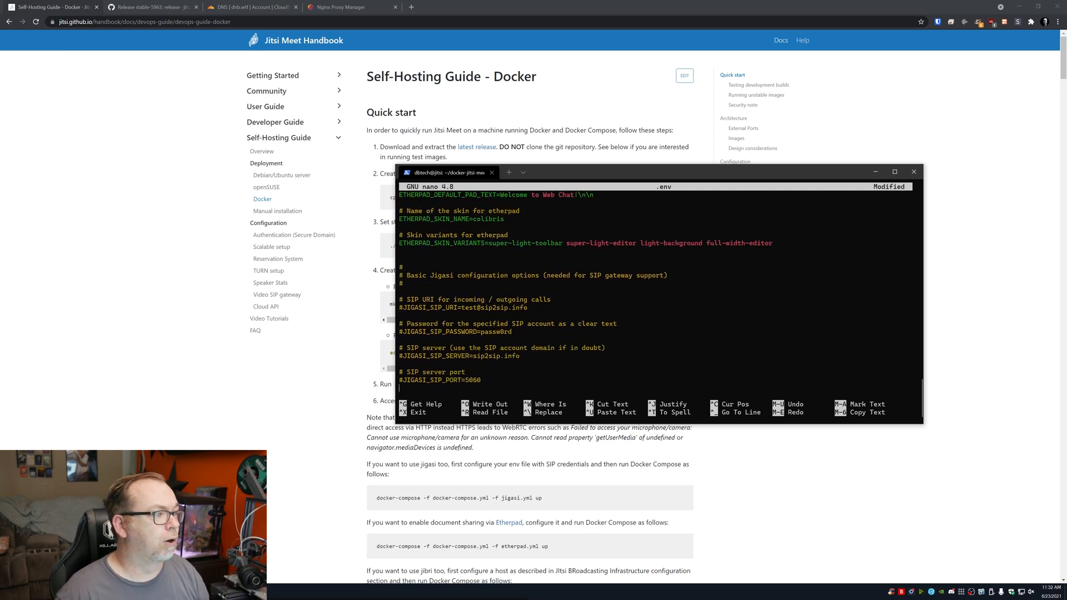
{"action": "scroll", "scroll_direction": "down", "scroll_amount": 3}
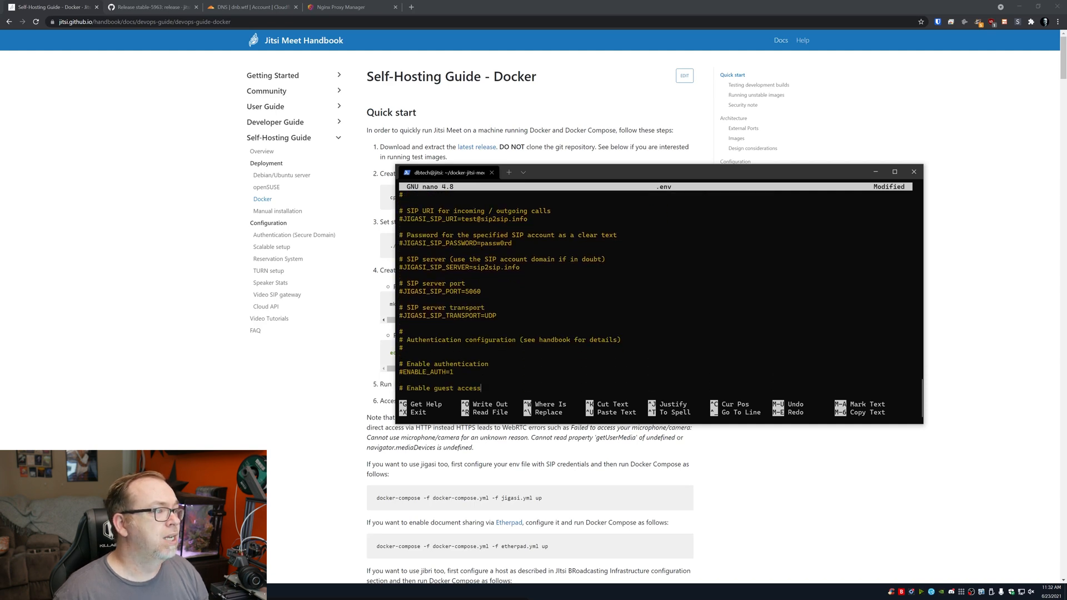
{"action": "type", "text": "#ENABLE_GUESTS=1"}
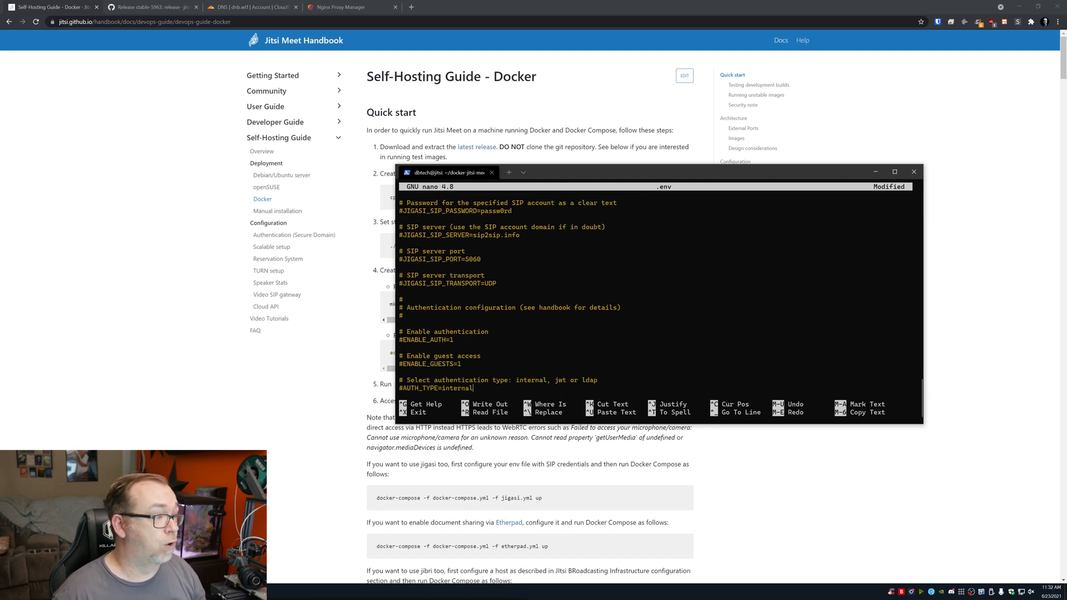
Scroll through the rest of .env, then save it and exit nano.
{"action": "scroll", "scroll_direction": "down", "scroll_amount": 3}
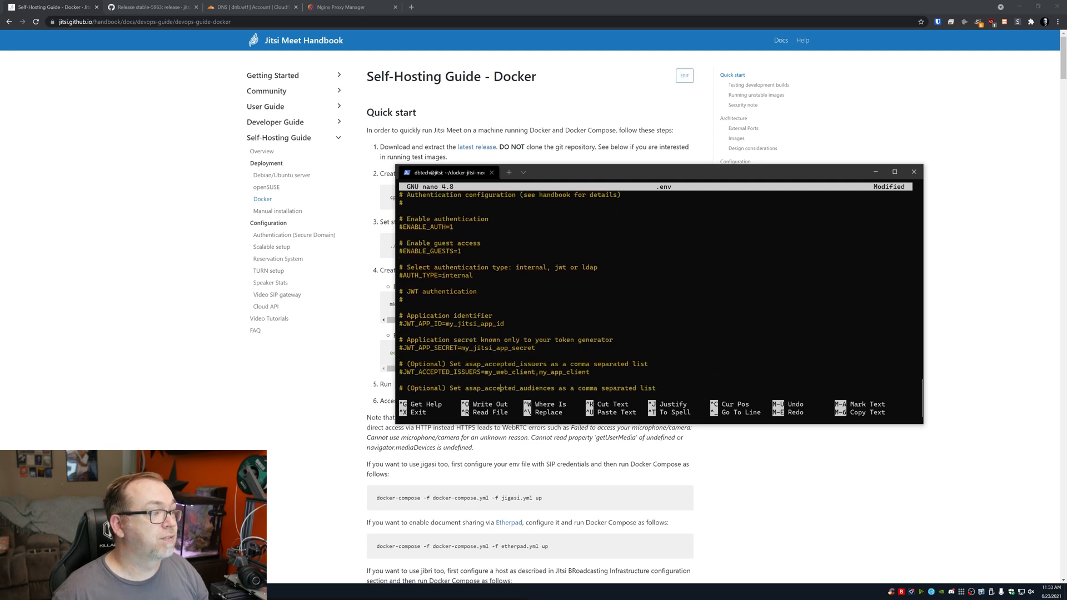
{"action": "scroll", "scroll_direction": "down", "scroll_amount": 3}
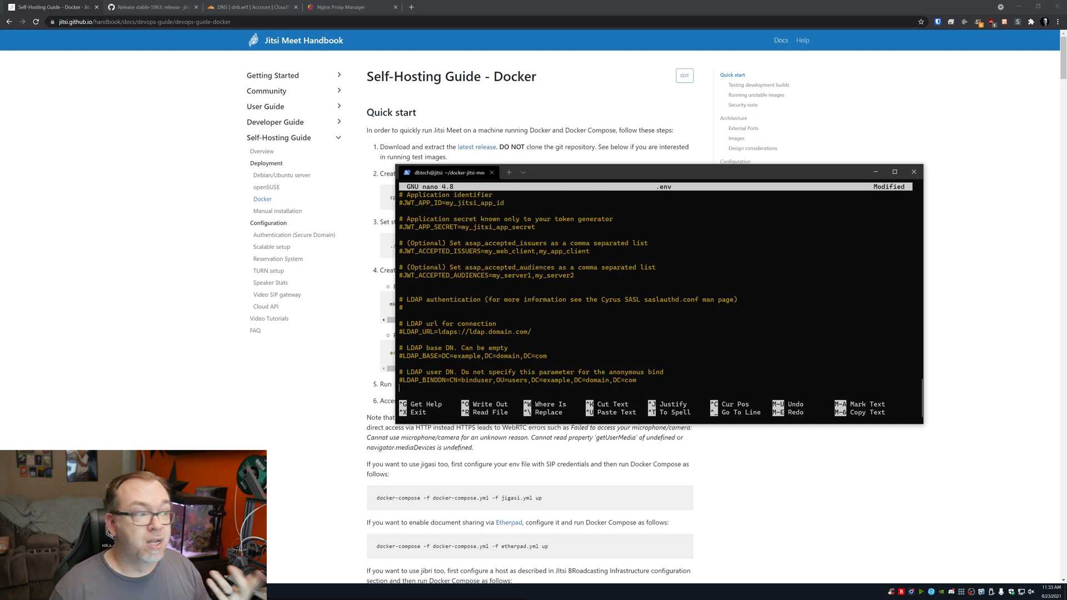
{"action": "scroll", "scroll_direction": "down", "scroll_amount": 3}
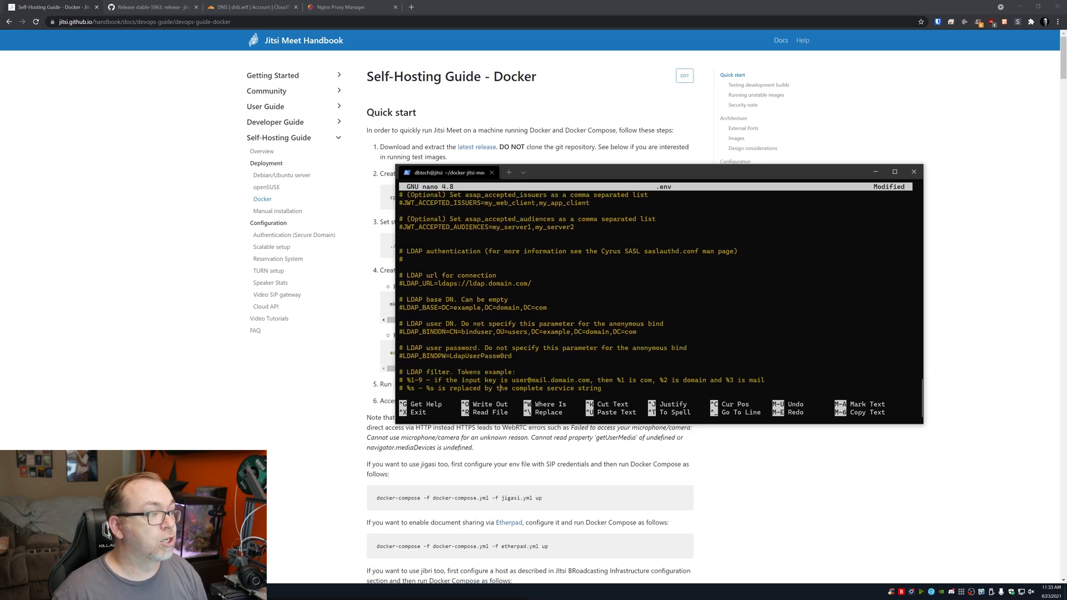
{"action": "scroll", "scroll_direction": "down", "scroll_amount": 3}
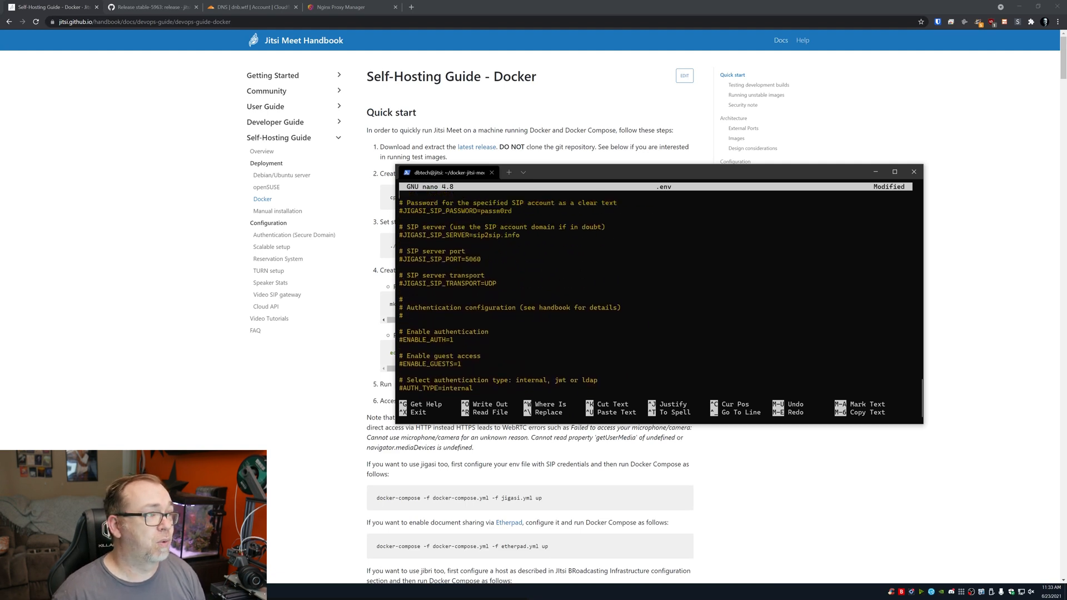
{"action": "scroll", "scroll_direction": "down", "scroll_amount": 3}
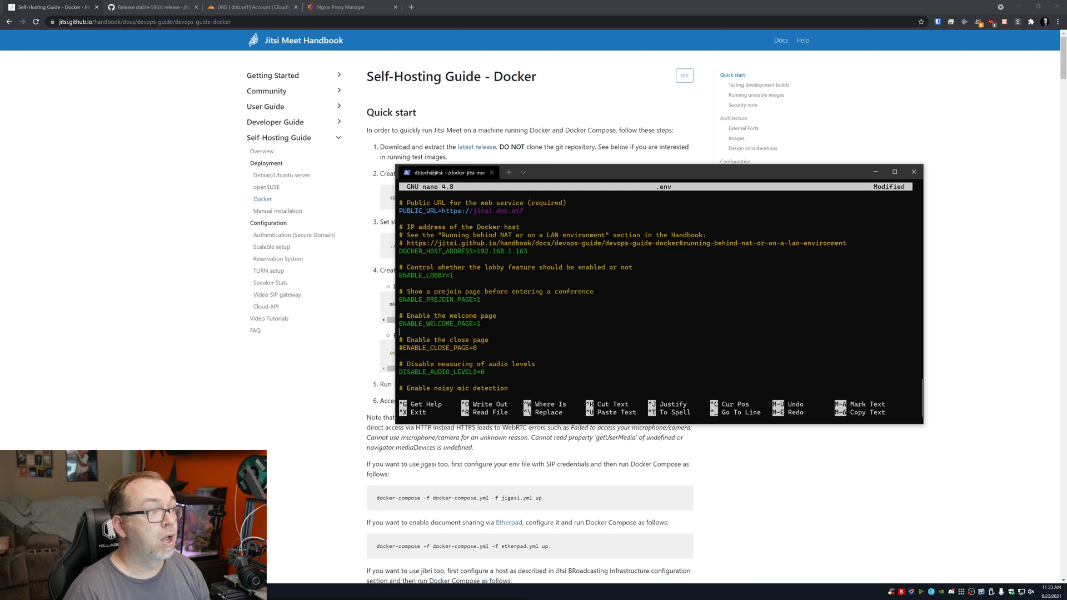
{"action": "key", "text": "ctrl+o"}
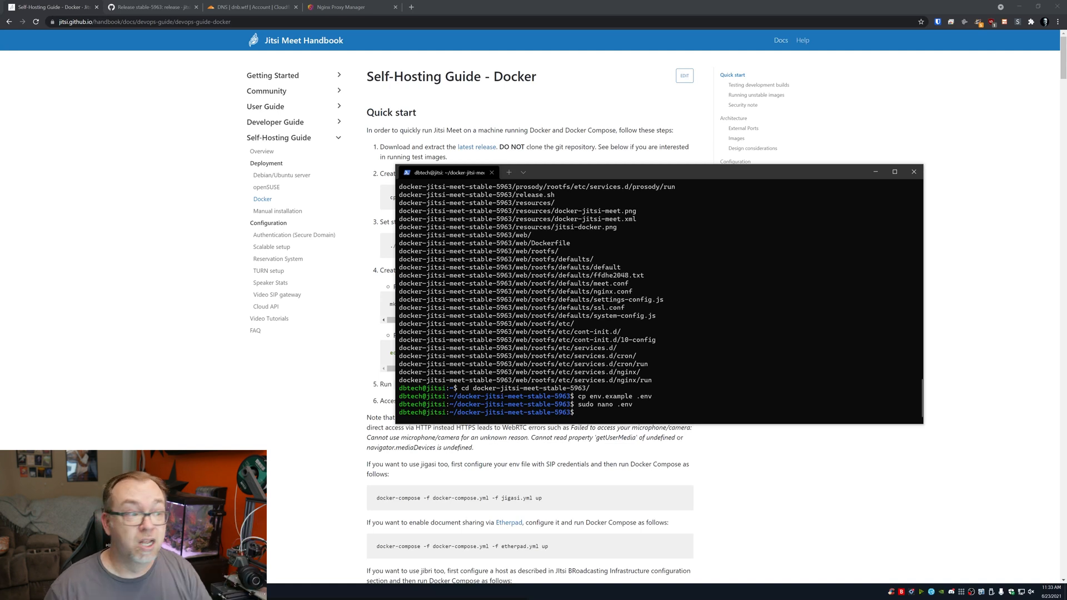
{"action": "mouse_move", "coordinate": [444, 8]}
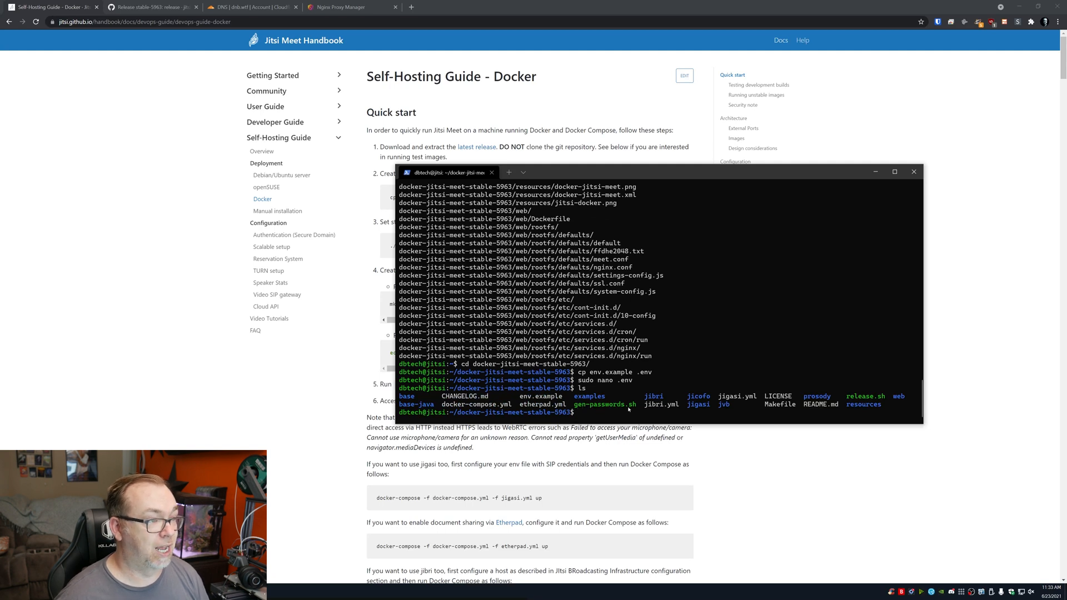
Run ./gen-passwords.sh, check .env, create the jitsi-meet-cfg folders and bring the containers up.
{"action": "type", "text": "./gen-passwords.sh"}
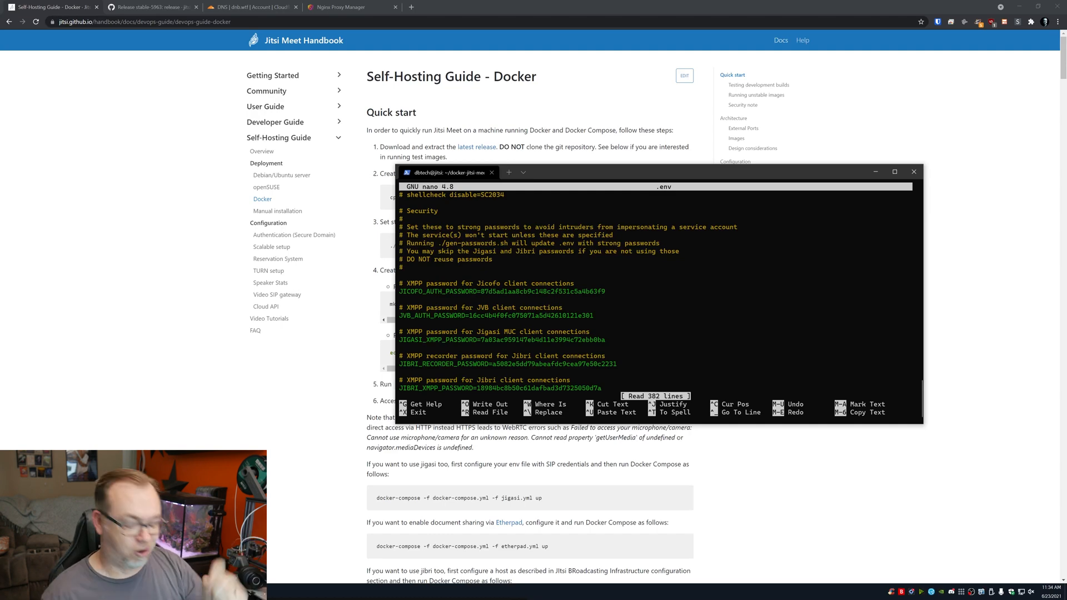
{"action": "key", "text": "ctrl+x"}
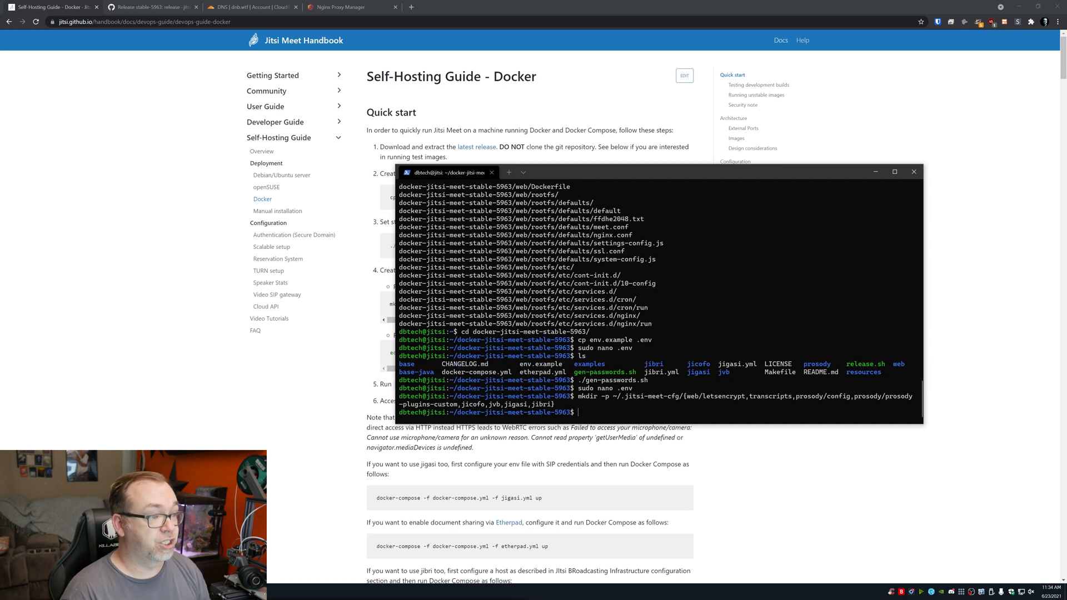
{"action": "type", "text": "sudo docke"}
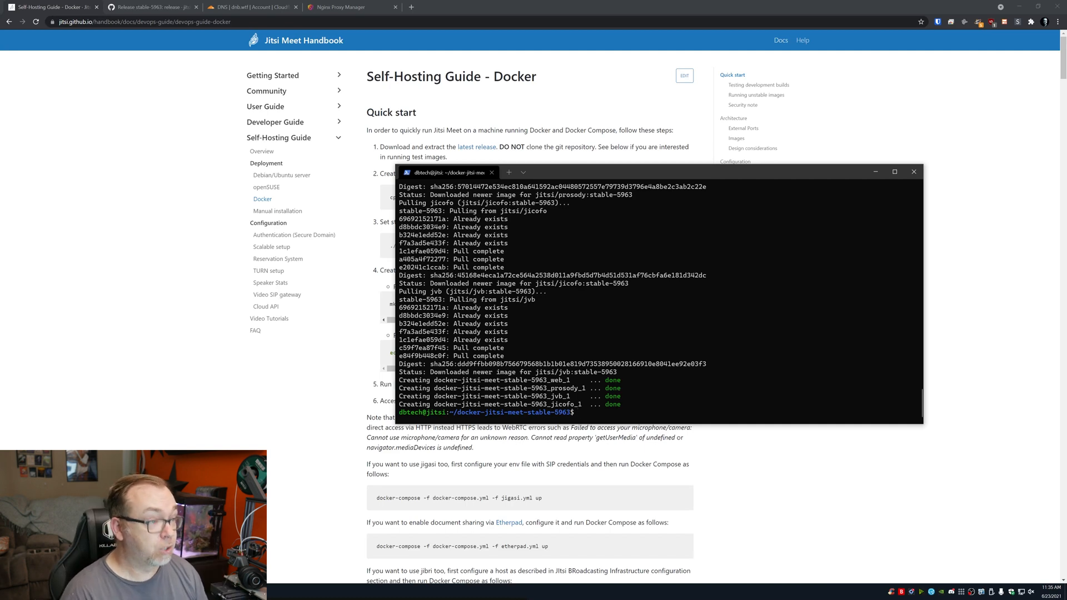
{"action": "type", "text": "sudo docker"}
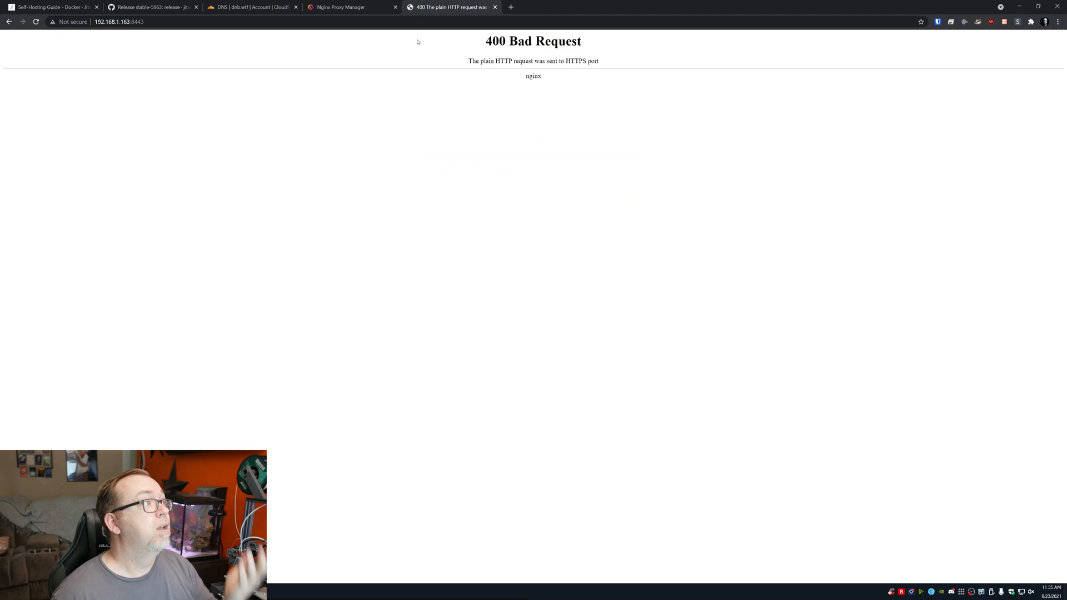
{"action": "left_click", "coordinate": [118, 21]}
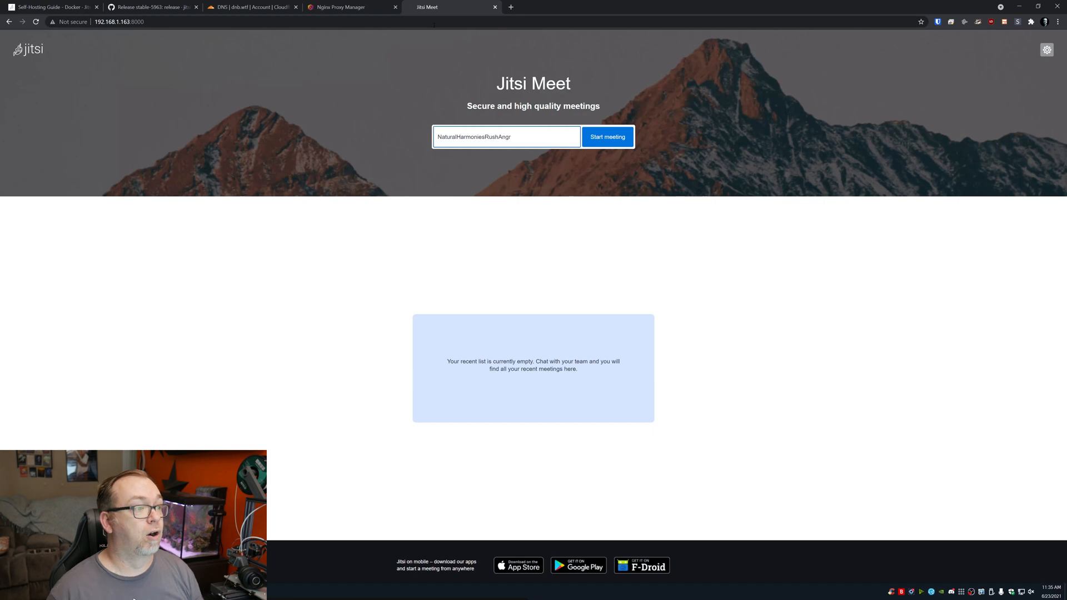
{"action": "left_click", "coordinate": [606, 136]}
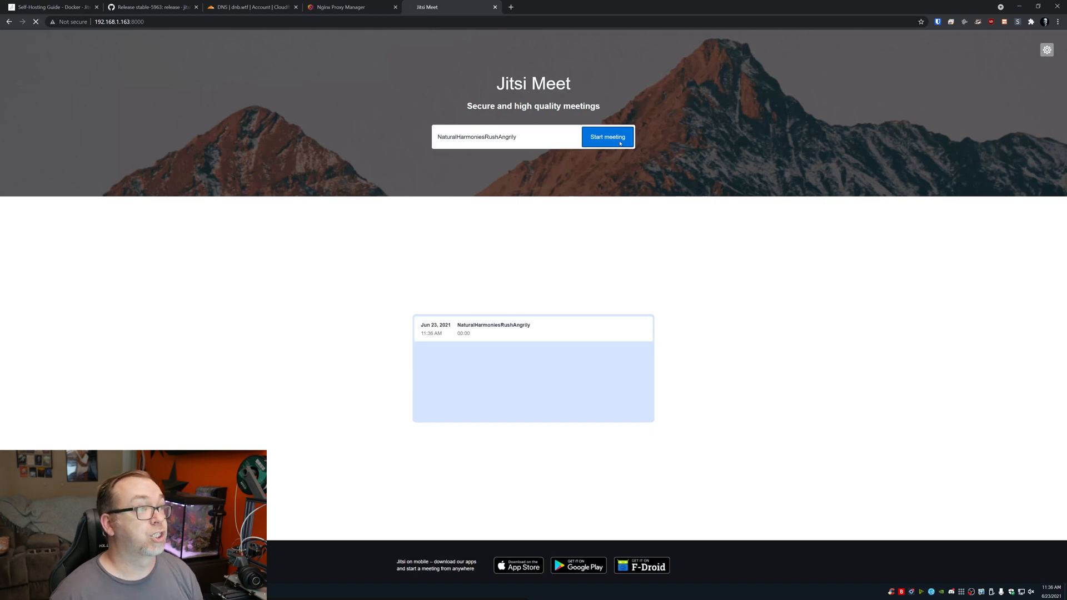
{"action": "left_click", "coordinate": [607, 137]}
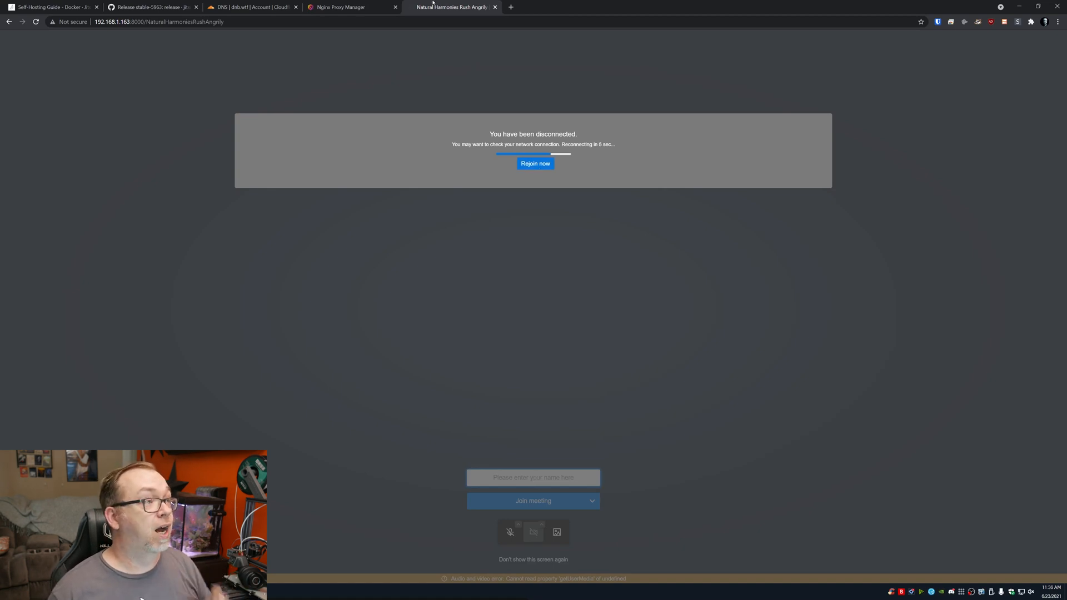
{"action": "mouse_move", "coordinate": [451, 6]}
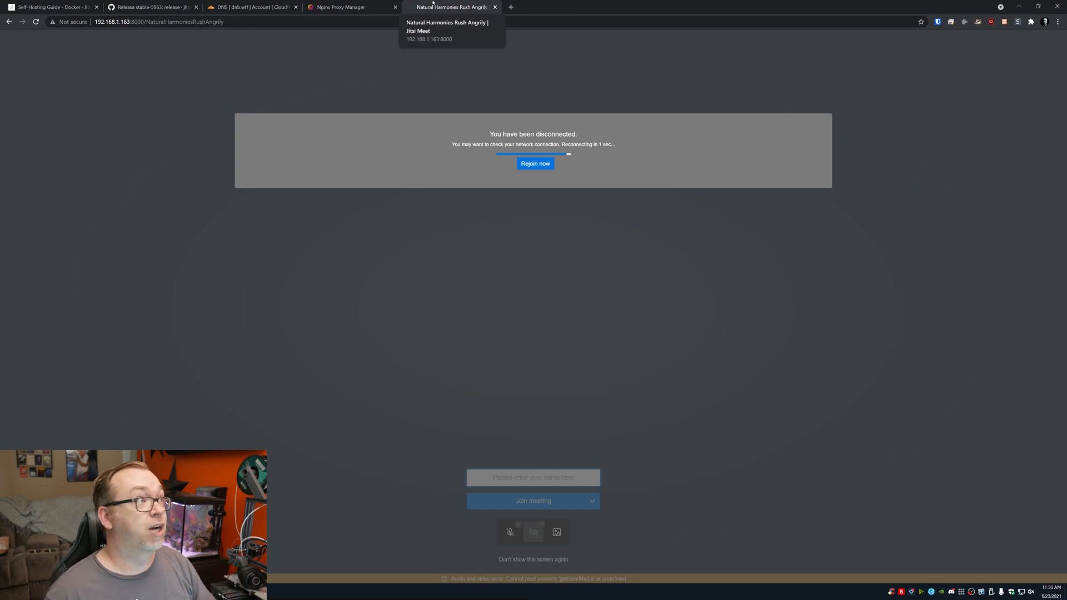
Add a DNS-only CNAME record named jitsi targeting @ (dnb.wtf) and save it.
{"action": "left_click", "coordinate": [252, 7]}
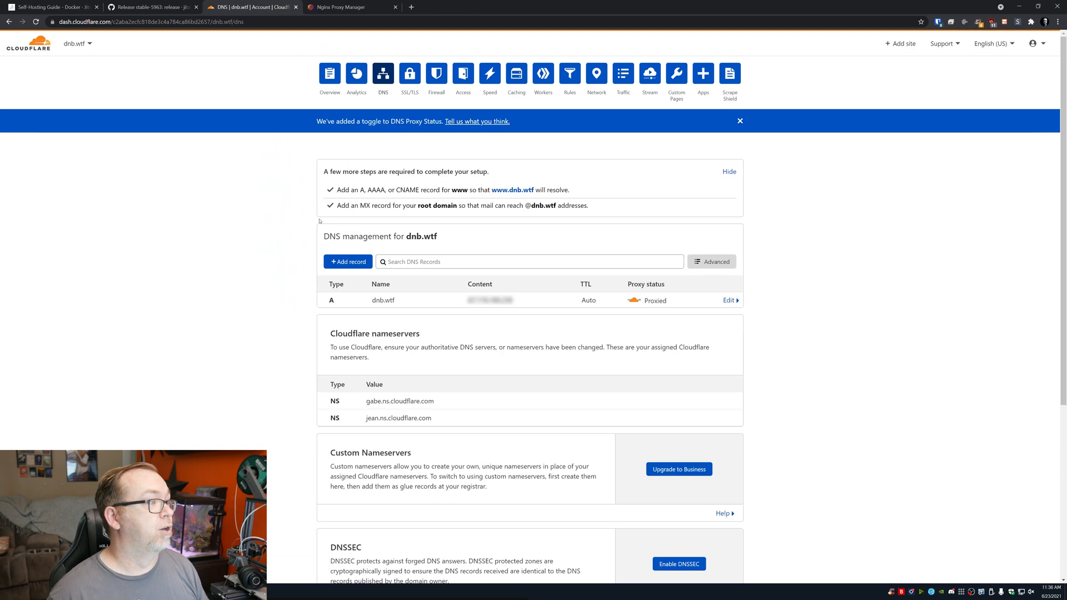
{"action": "mouse_move", "coordinate": [385, 304]}
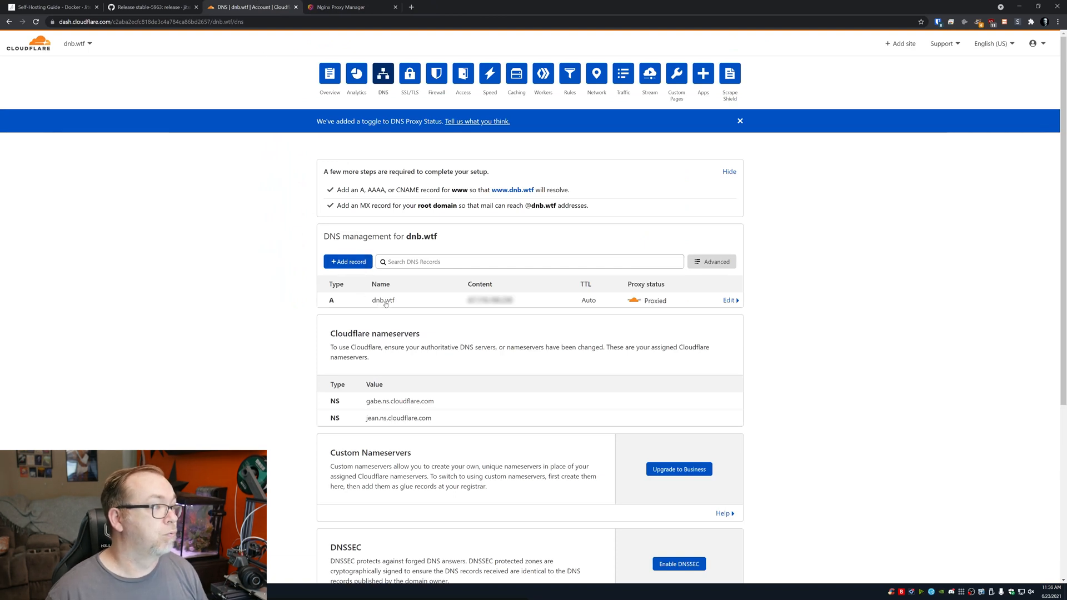
{"action": "mouse_move", "coordinate": [489, 305]}
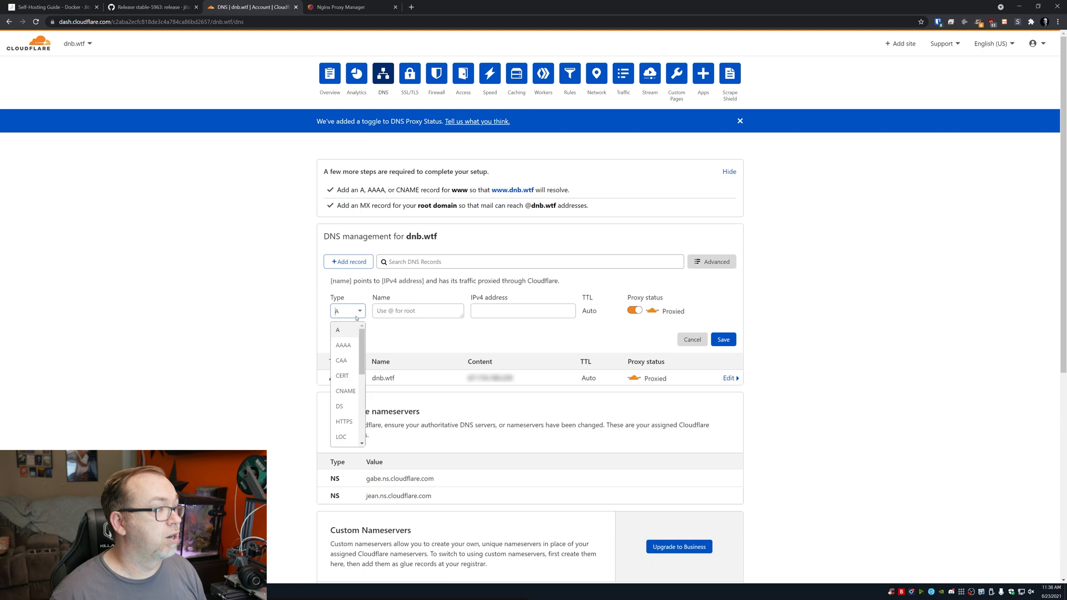
{"action": "left_click", "coordinate": [345, 390]}
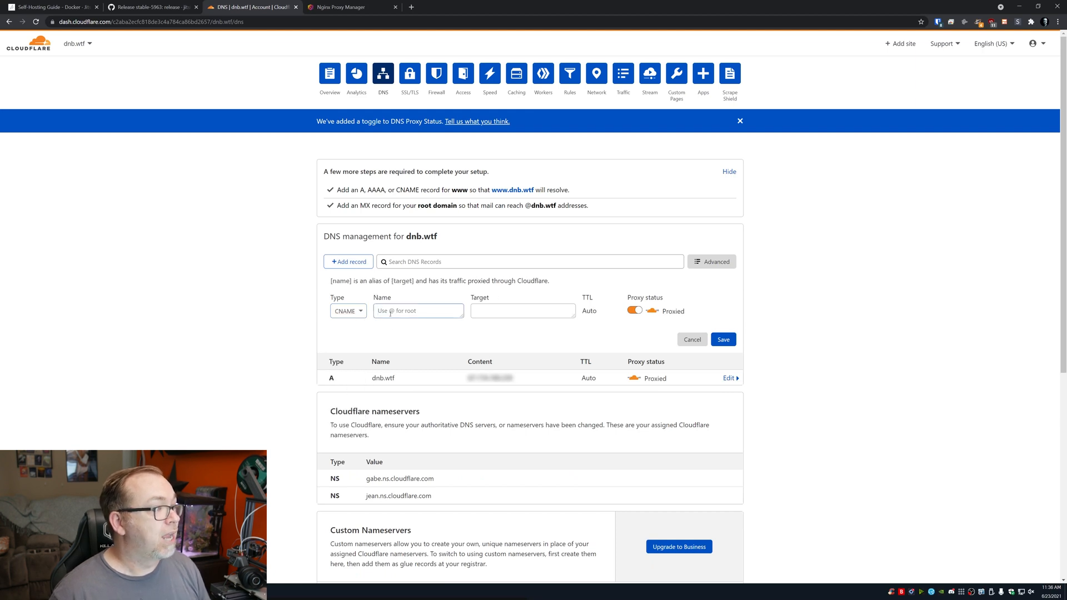
{"action": "type", "text": "jitsi"}
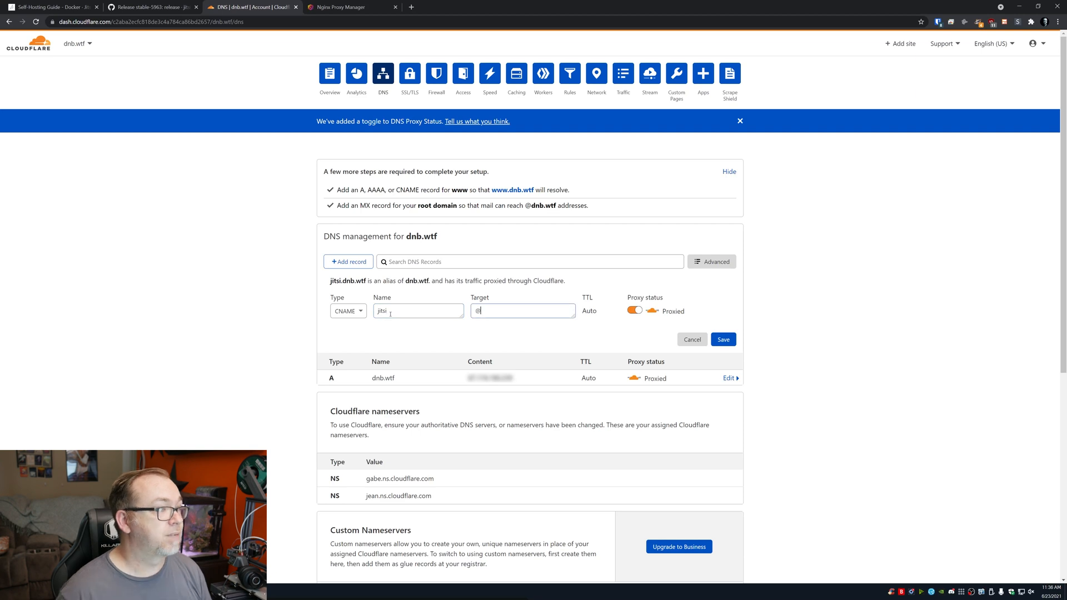
{"action": "left_click", "coordinate": [633, 311]}
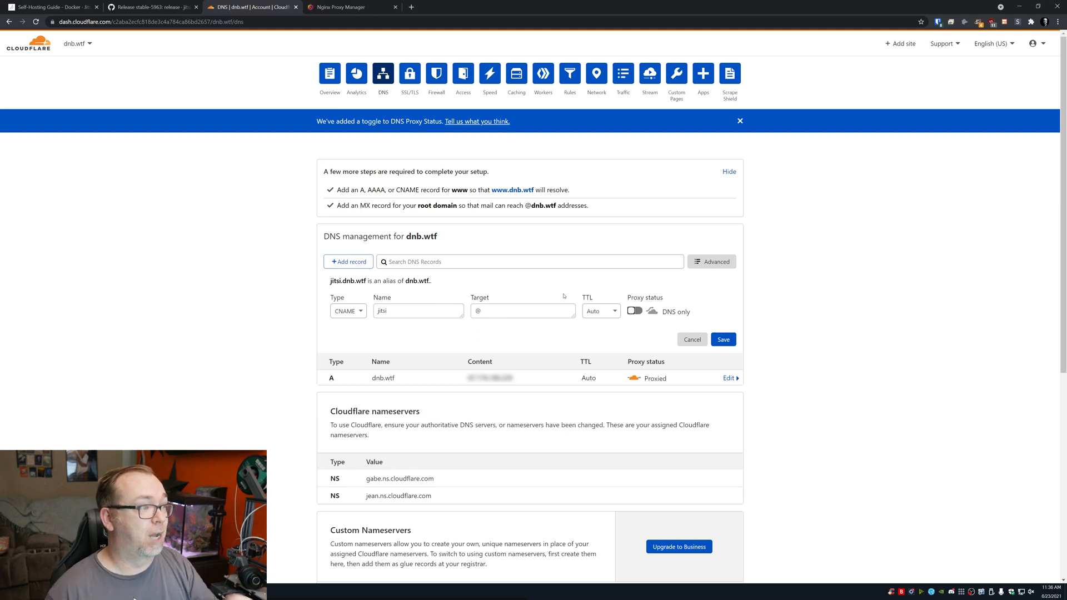
{"action": "mouse_move", "coordinate": [719, 411]}
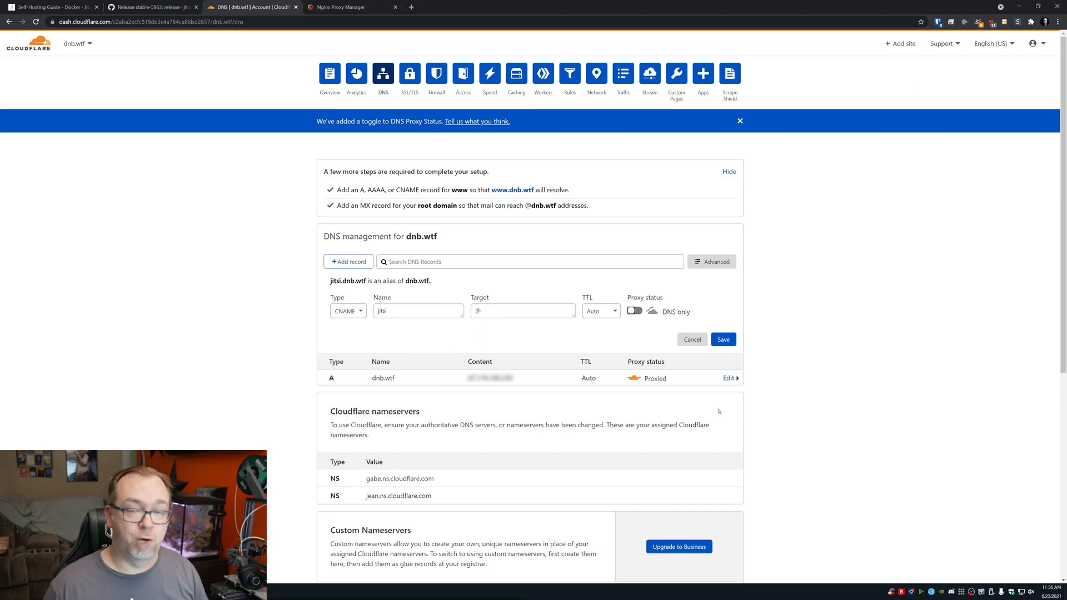
{"action": "mouse_move", "coordinate": [726, 349]}
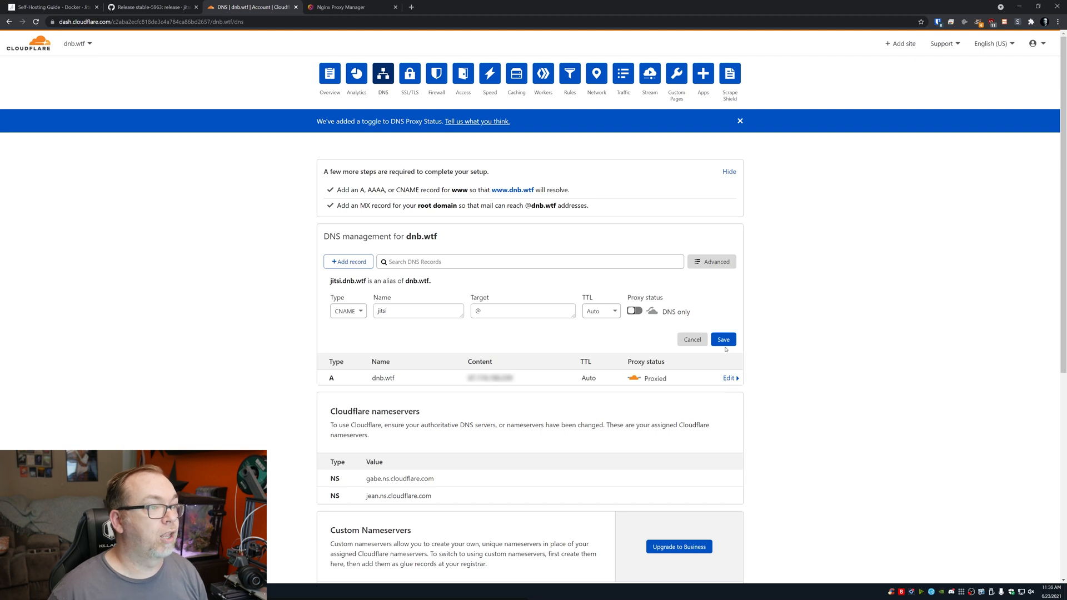
{"action": "left_click", "coordinate": [722, 340]}
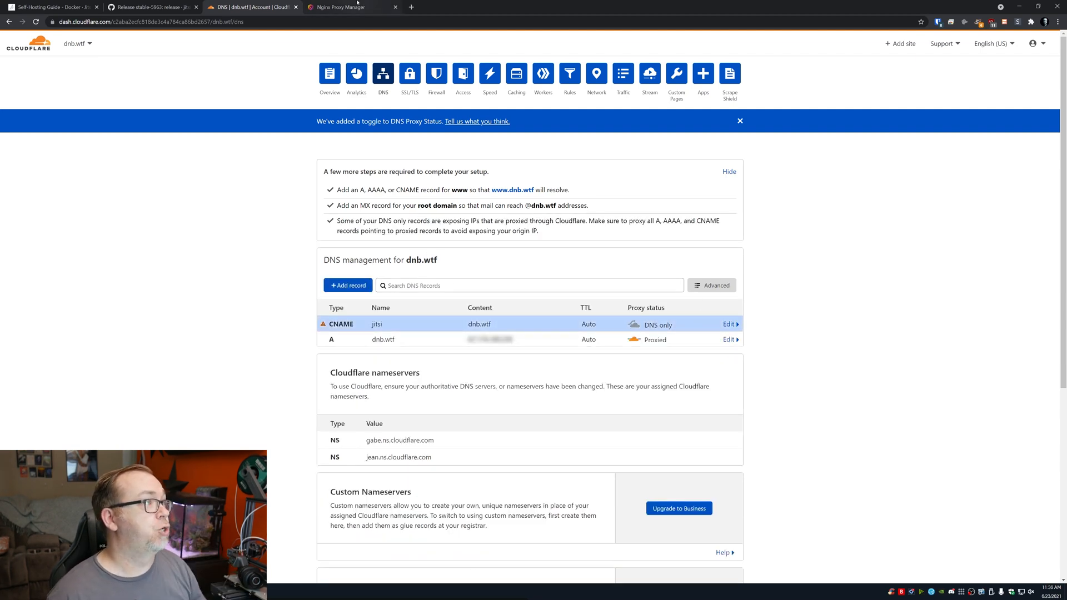
{"action": "left_click", "coordinate": [344, 7]}
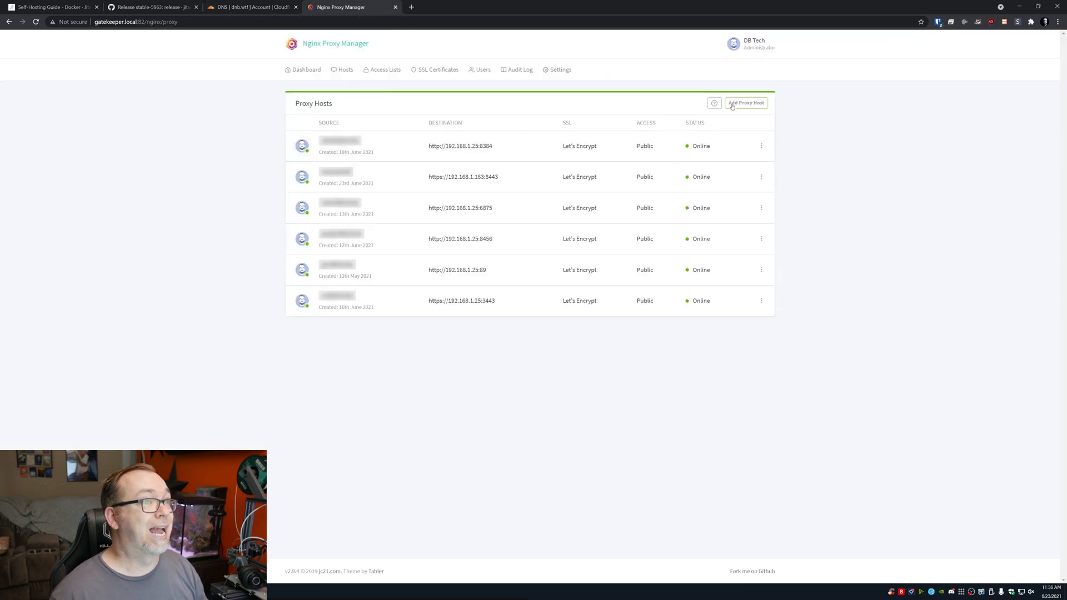
Create a proxy host jitsi.dnb.wtf forwarding to 192.168.1.163:8000 with websockets enabled.
{"action": "left_click", "coordinate": [746, 102]}
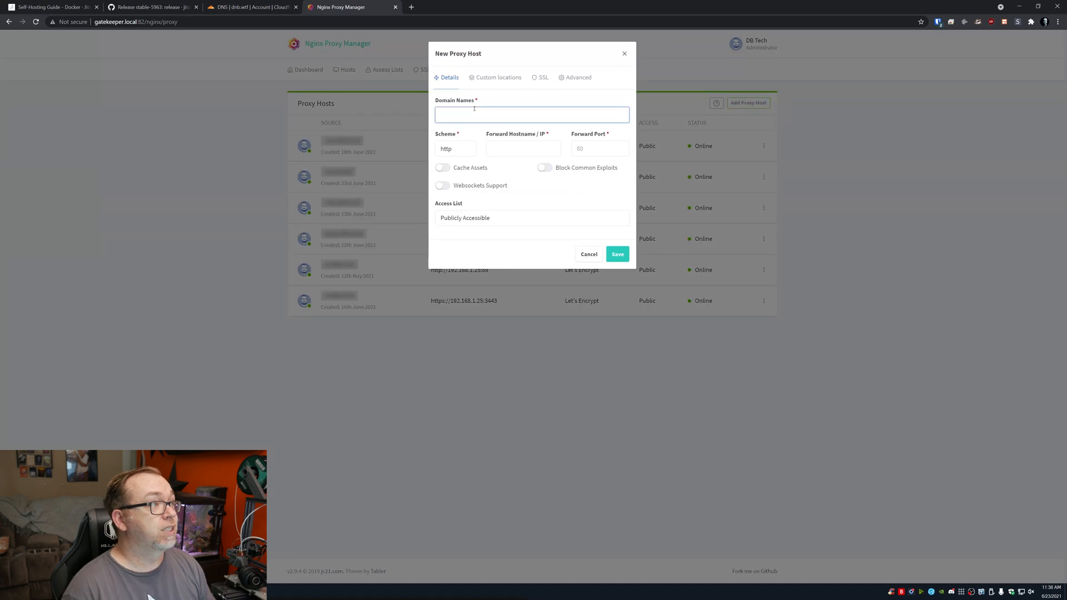
{"action": "type", "text": "jitsi.dnb.wtf"}
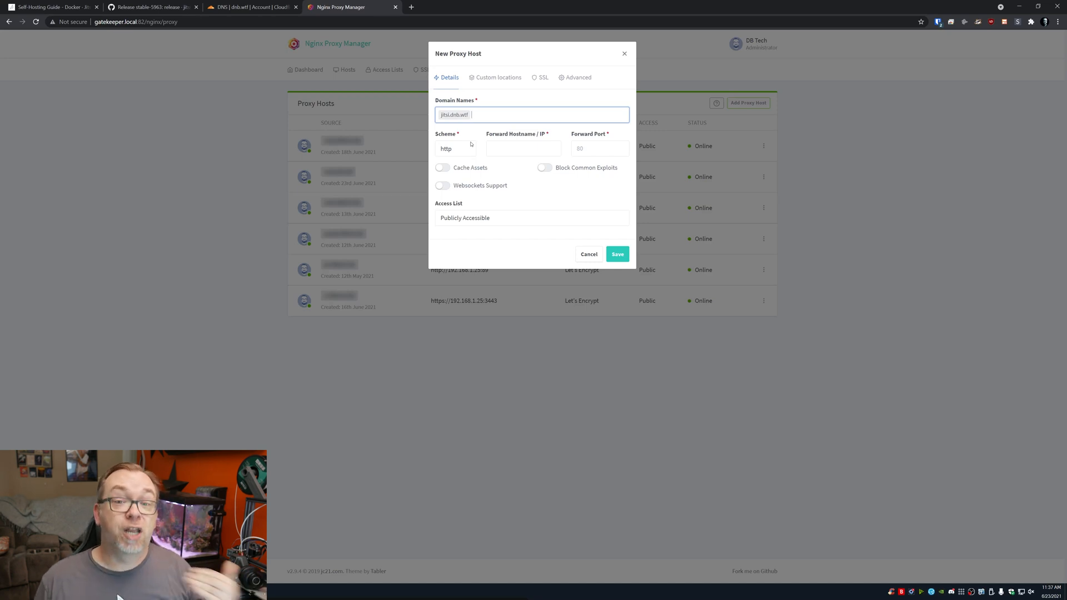
{"action": "left_click", "coordinate": [523, 148]}
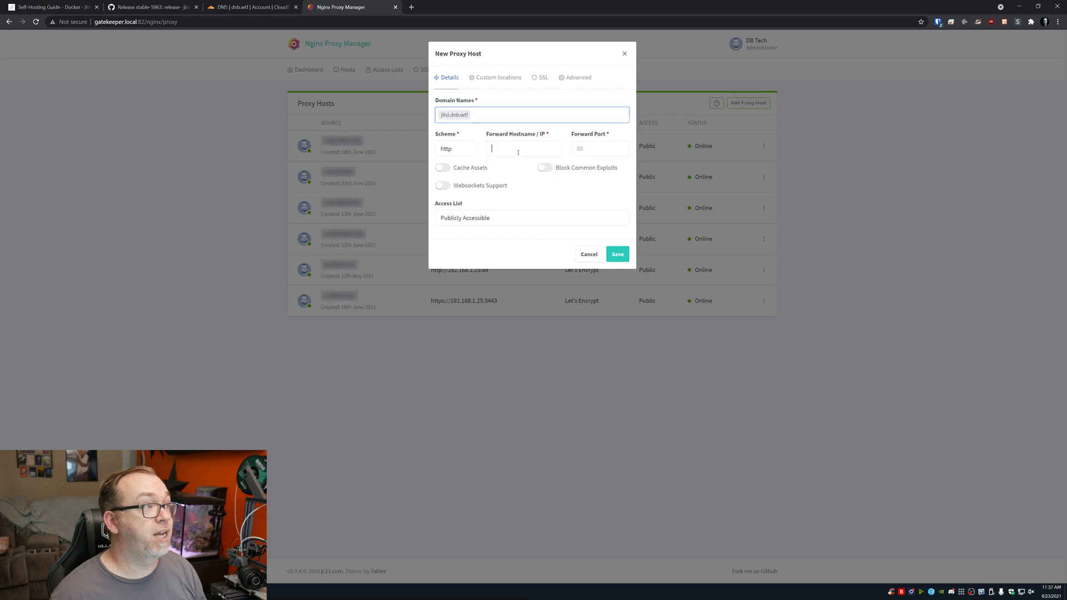
{"action": "type", "text": "192.168.1.163"}
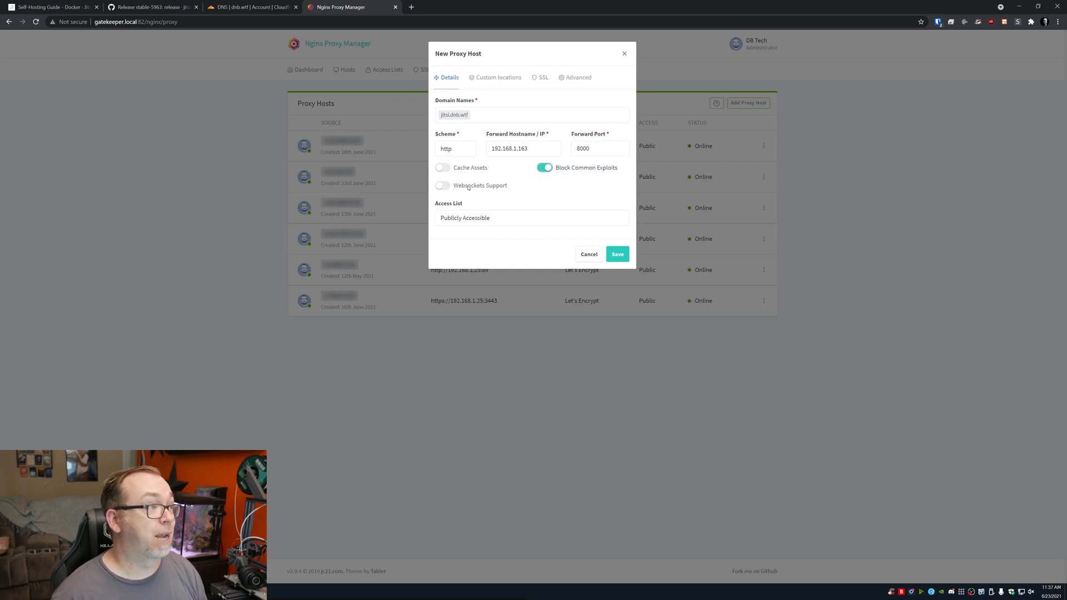
{"action": "left_click", "coordinate": [442, 186]}
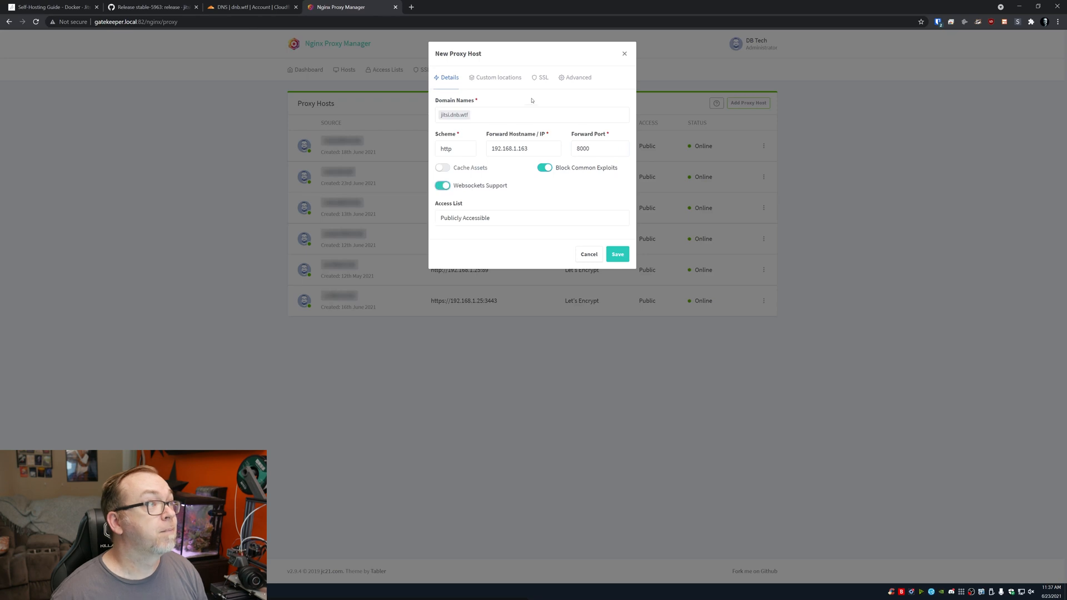
Request a new Let's Encrypt certificate with Force SSL and save the proxy host.
{"action": "left_click", "coordinate": [542, 77]}
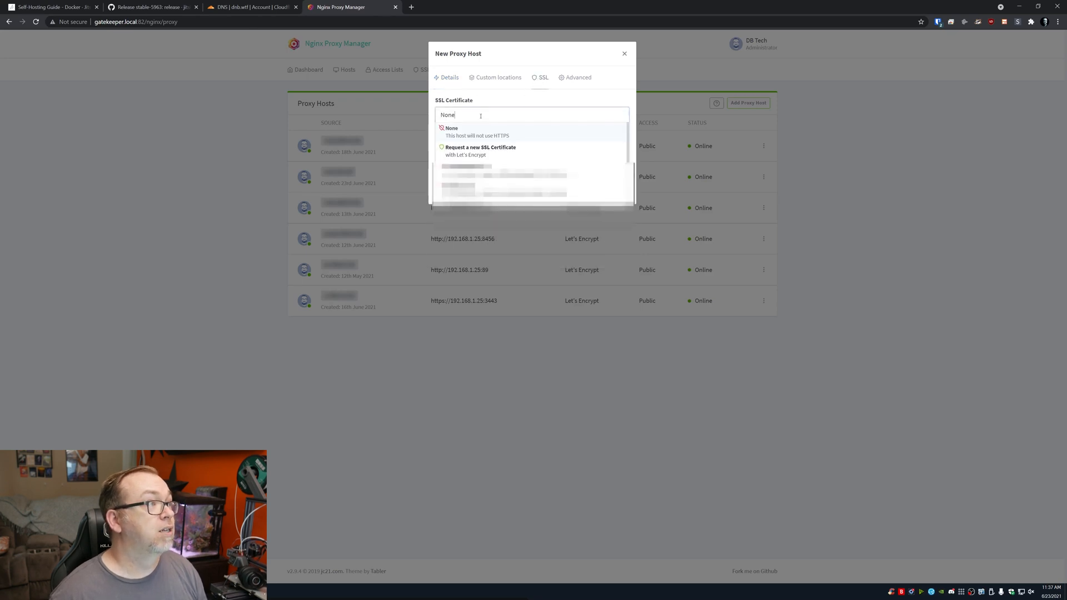
{"action": "left_click", "coordinate": [480, 150]}
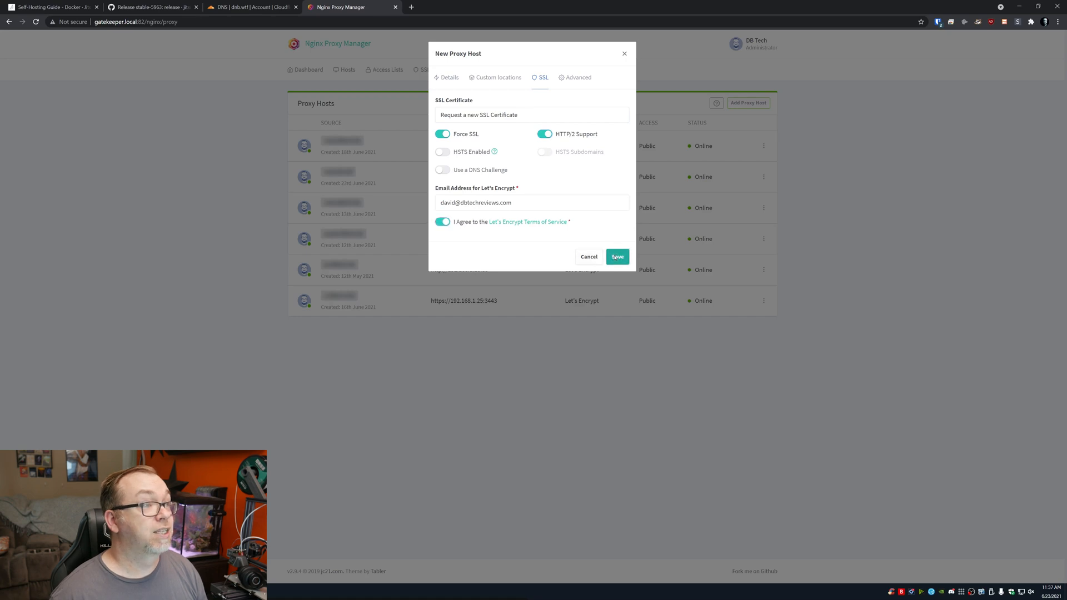
{"action": "left_click", "coordinate": [617, 256]}
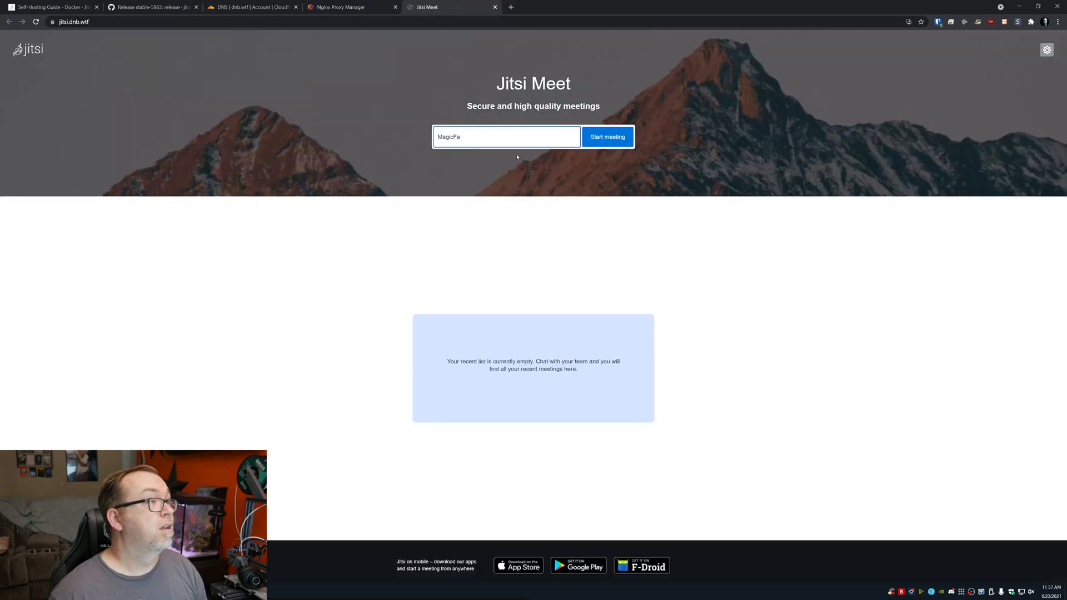
Start the MagicFashionsInduceCalmly meeting, allow camera and mic, join as David and switch to tile view.
{"action": "left_click", "coordinate": [607, 137]}
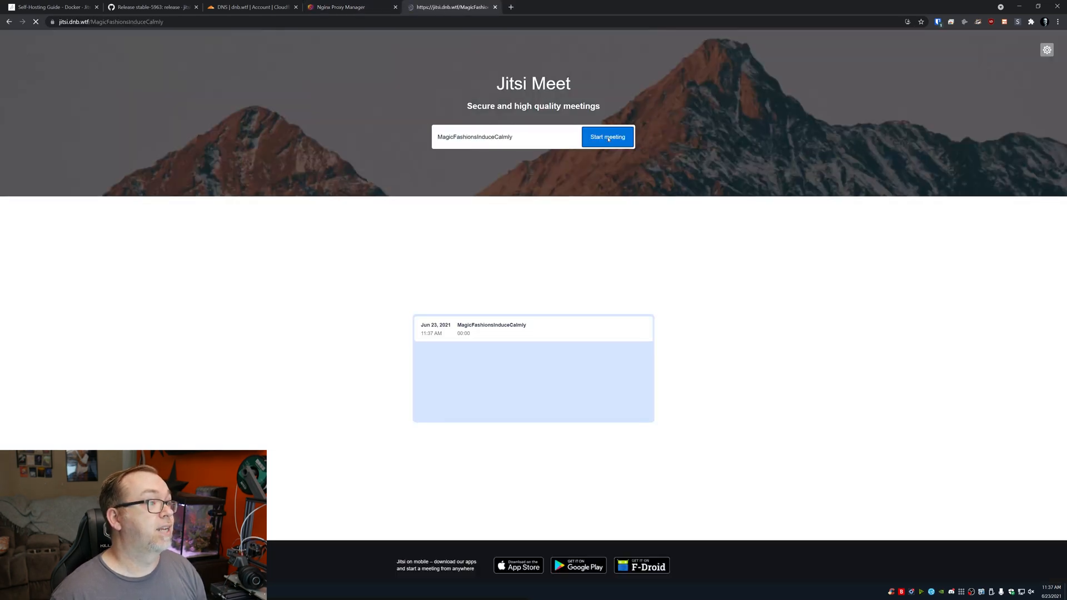
{"action": "left_click", "coordinate": [607, 137]}
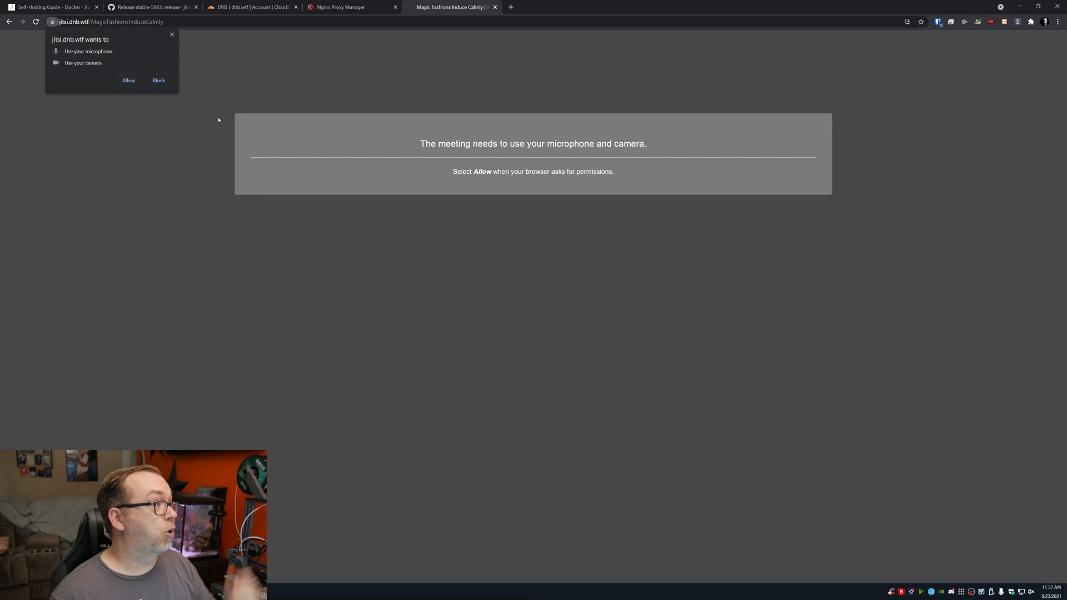
{"action": "left_click", "coordinate": [128, 80]}
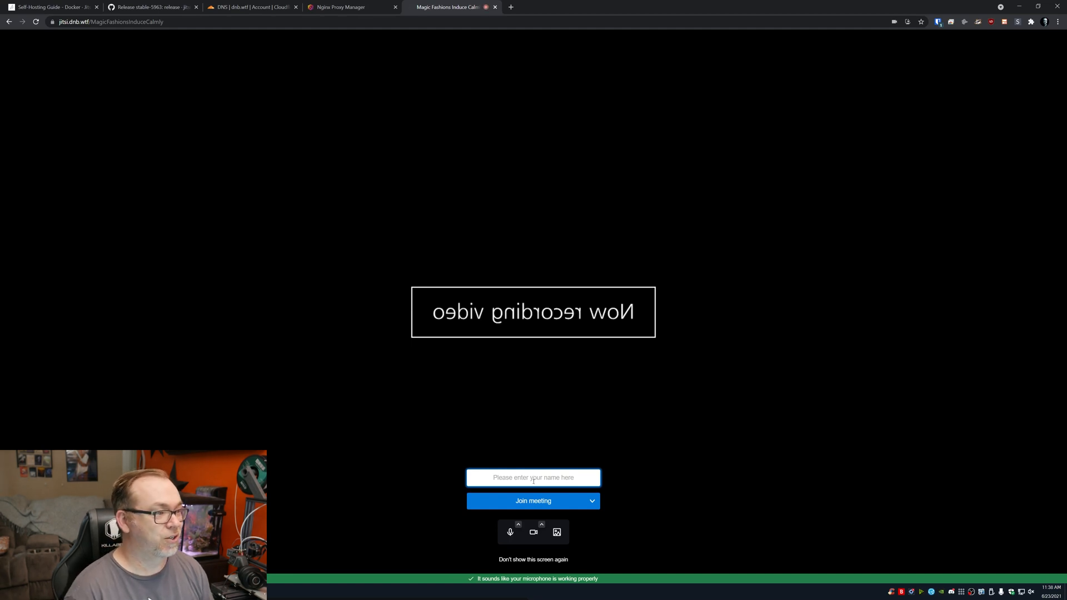
{"action": "type", "text": "David"}
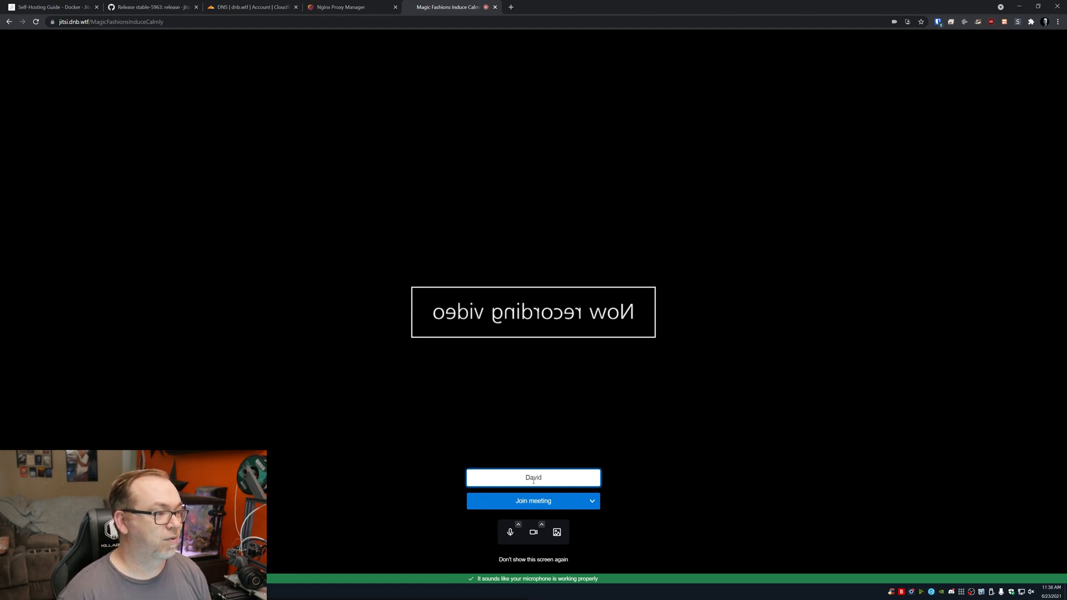
{"action": "left_click", "coordinate": [533, 501]}
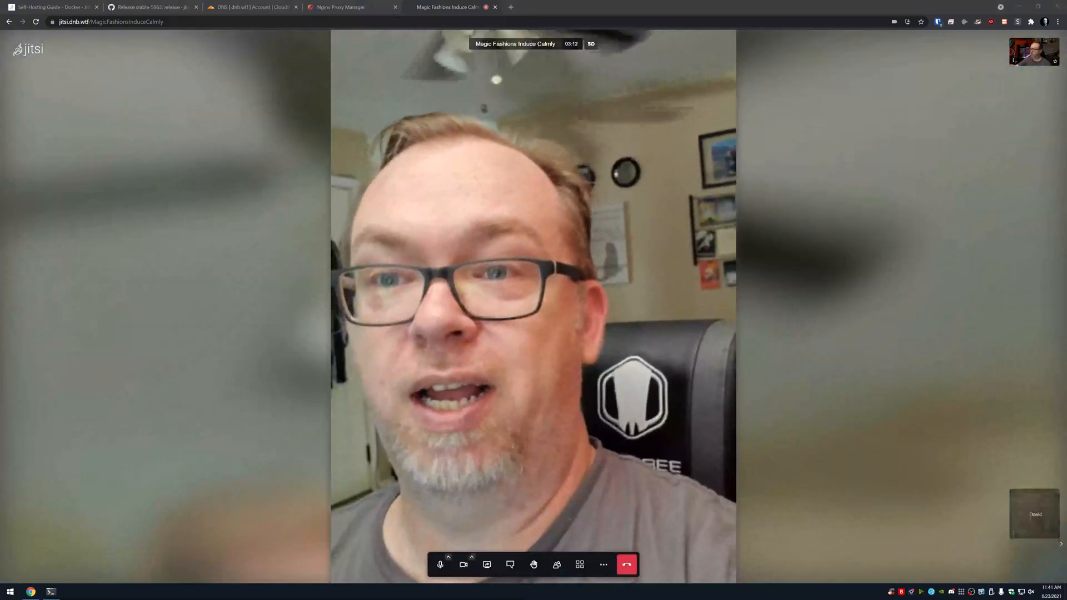
{"action": "left_click", "coordinate": [579, 564]}
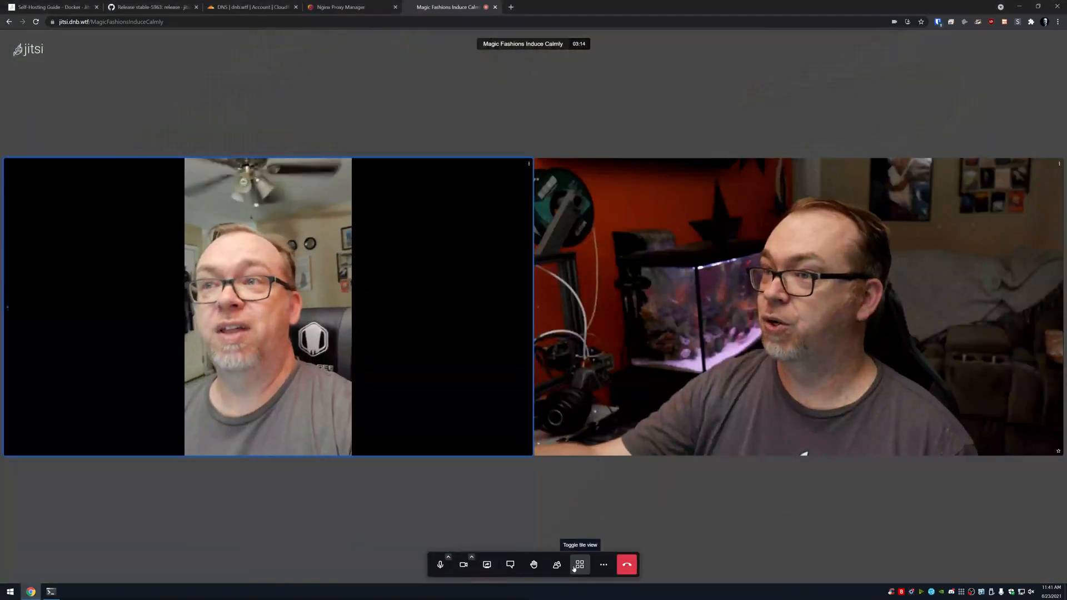